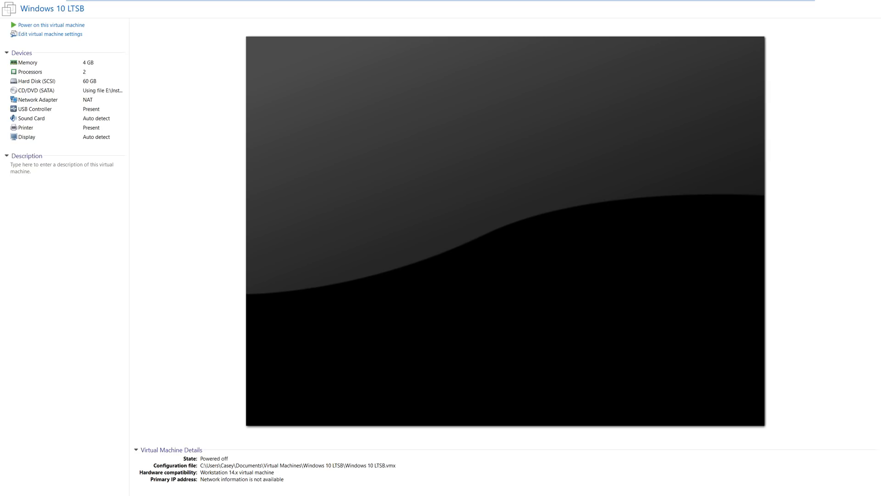
mouse_move(116, 23)
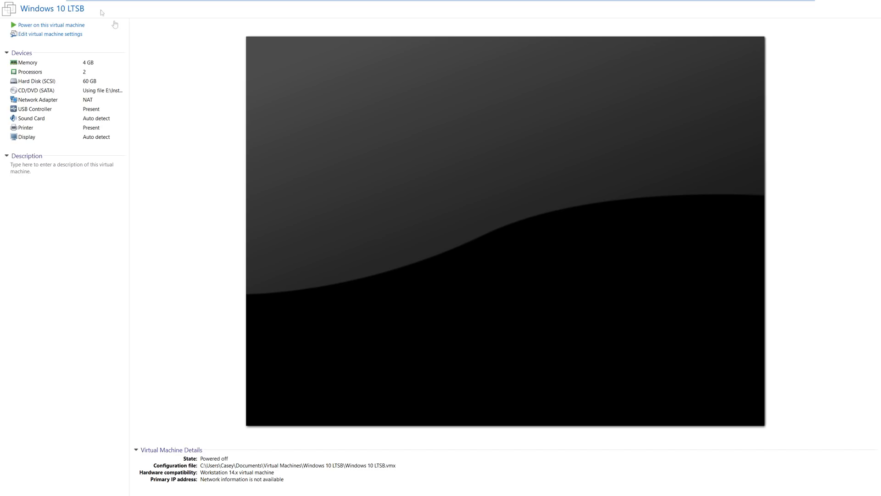
mouse_move(146, 5)
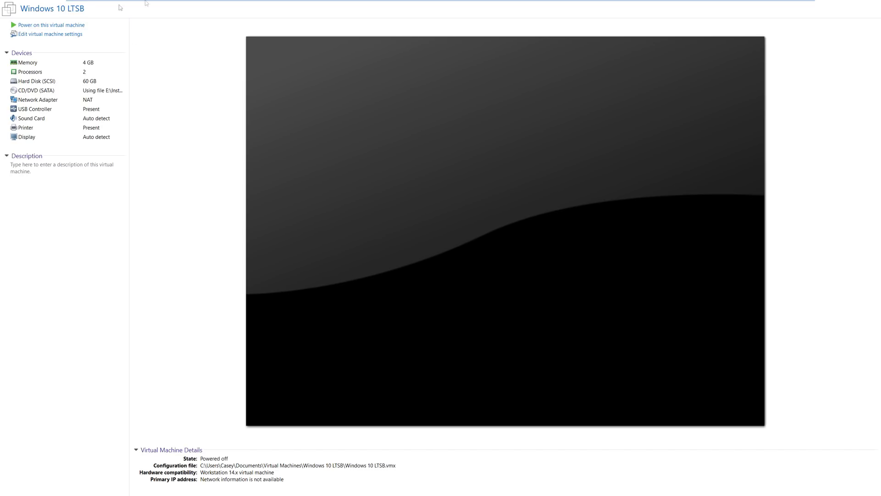
mouse_move(111, 27)
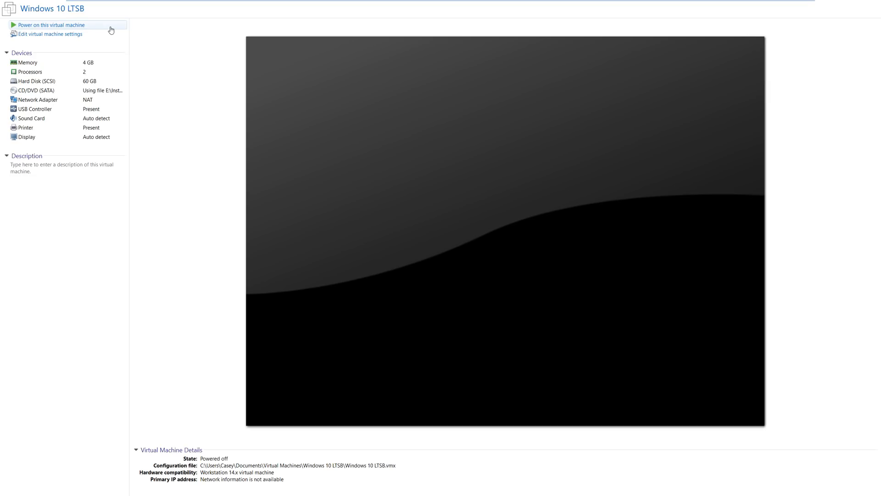
mouse_move(178, 59)
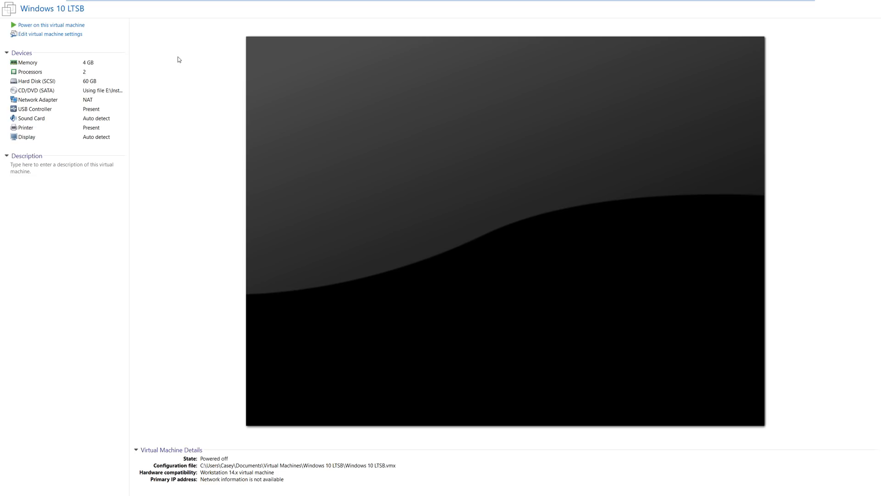
mouse_move(82, 22)
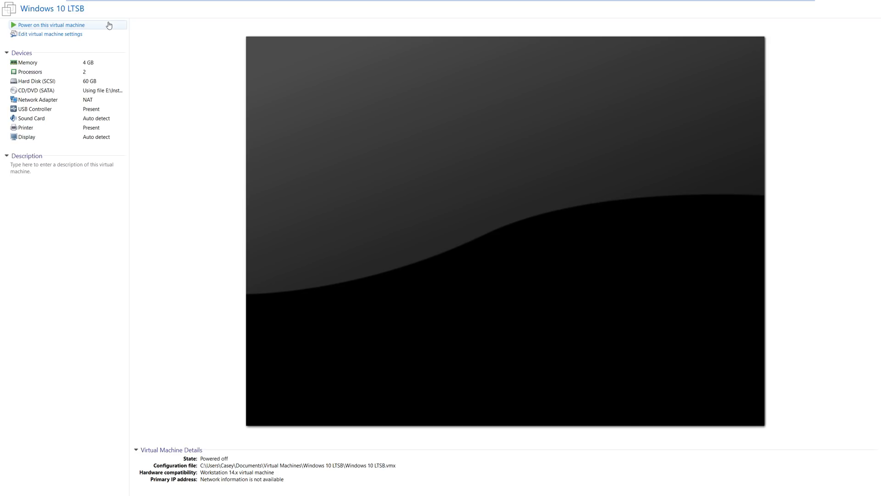
mouse_move(89, 48)
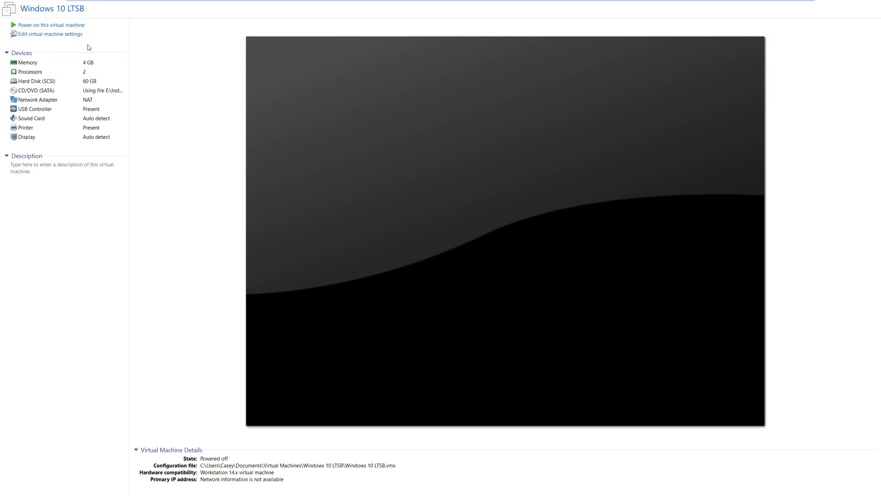
mouse_move(95, 51)
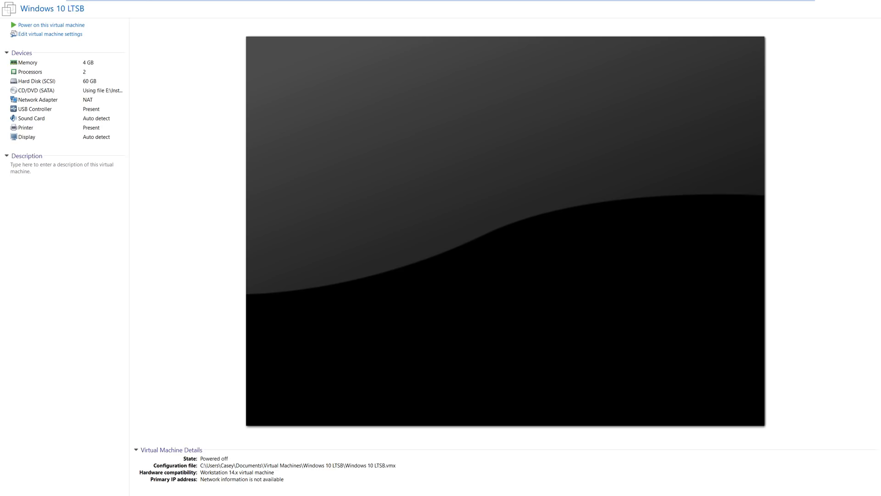
mouse_move(371, 110)
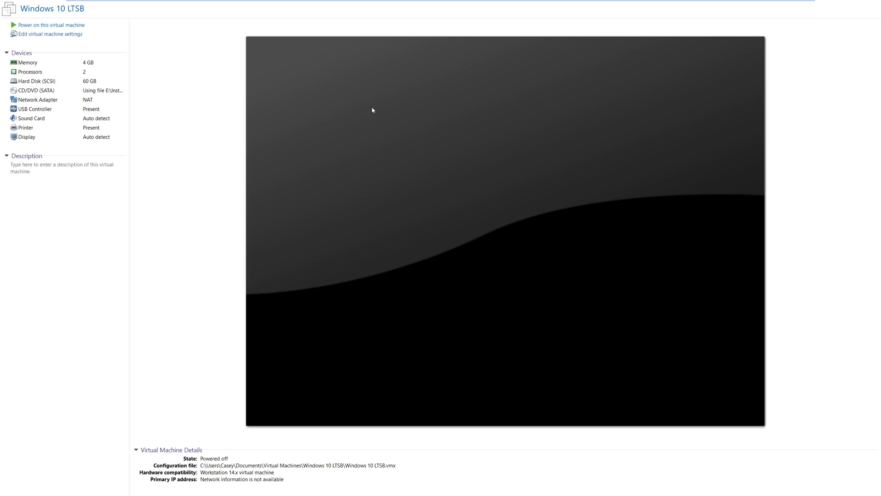
mouse_move(180, 43)
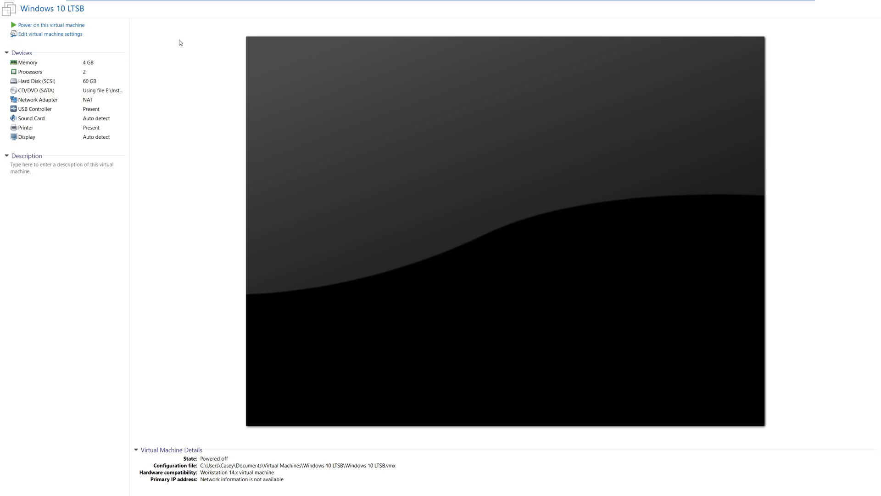
mouse_move(94, 15)
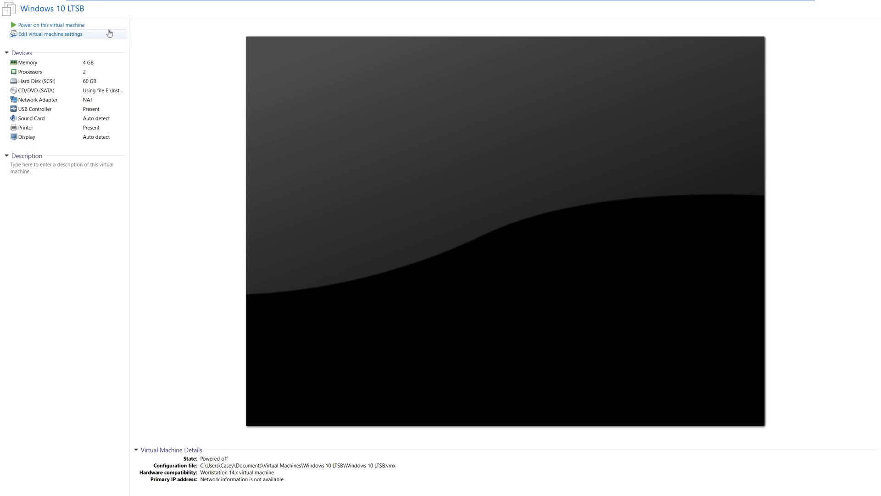
mouse_move(790, 233)
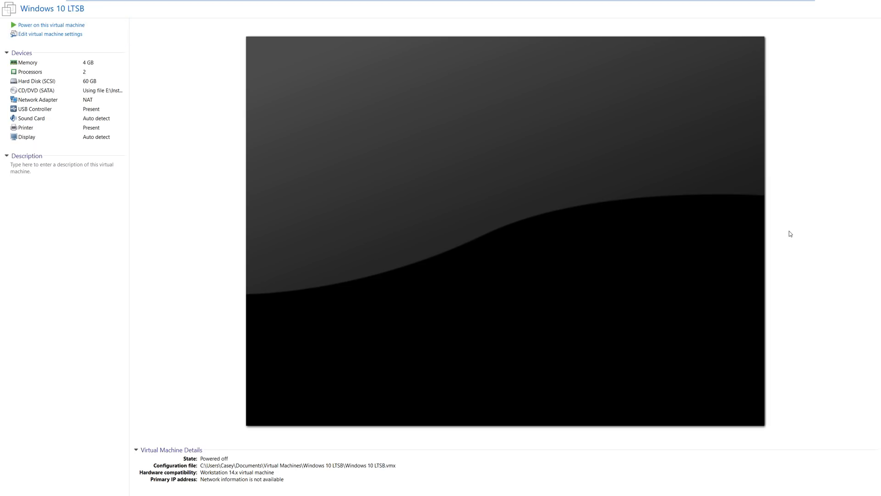
Power on the Windows 10 LTSB VM and bring up the Start menu app list.
click(50, 25)
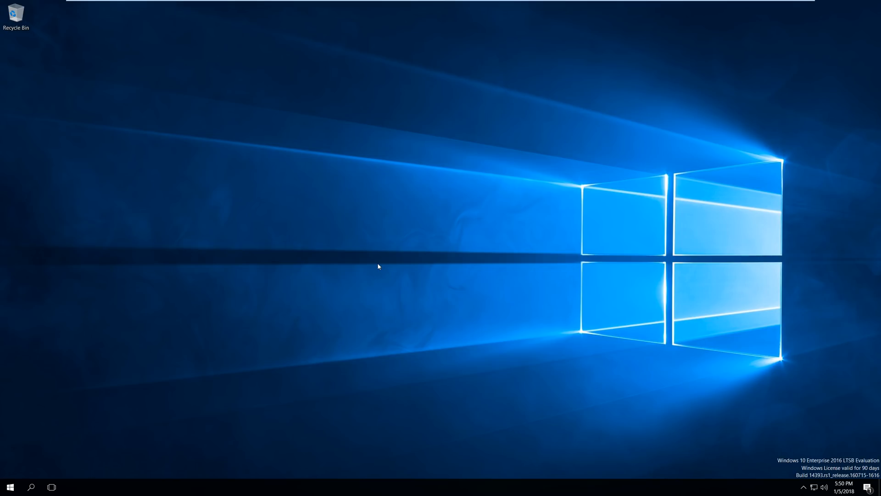
click(11, 485)
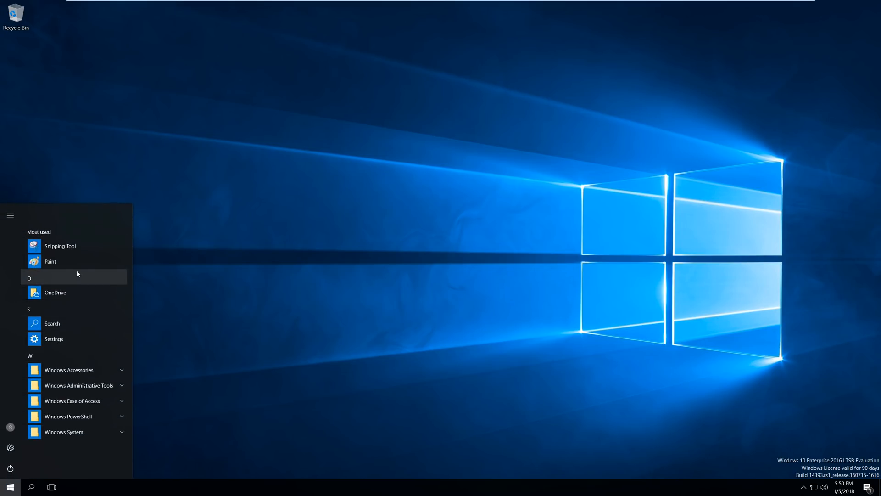
mouse_move(71, 339)
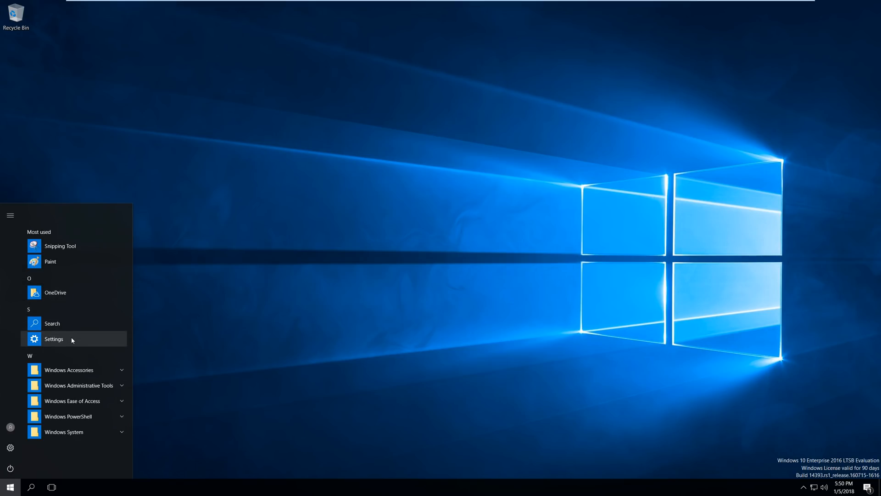
mouse_move(55, 348)
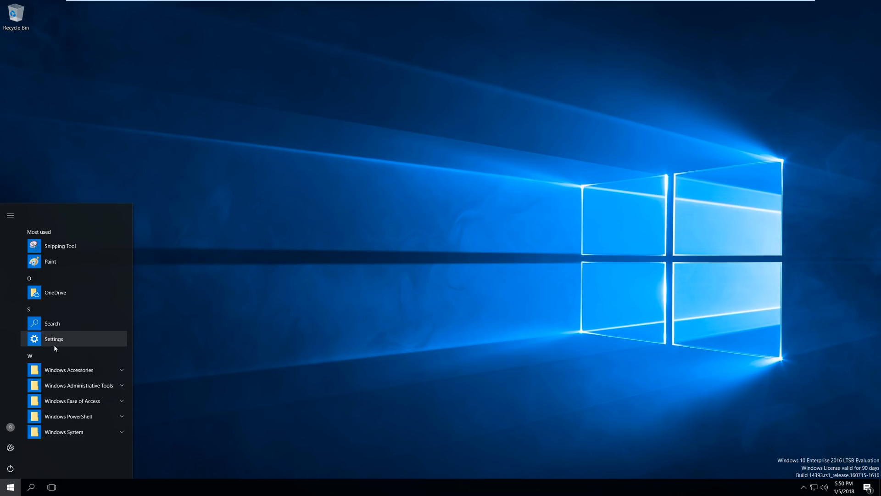
View the Windows Settings category home from the Start menu, then close it.
click(54, 339)
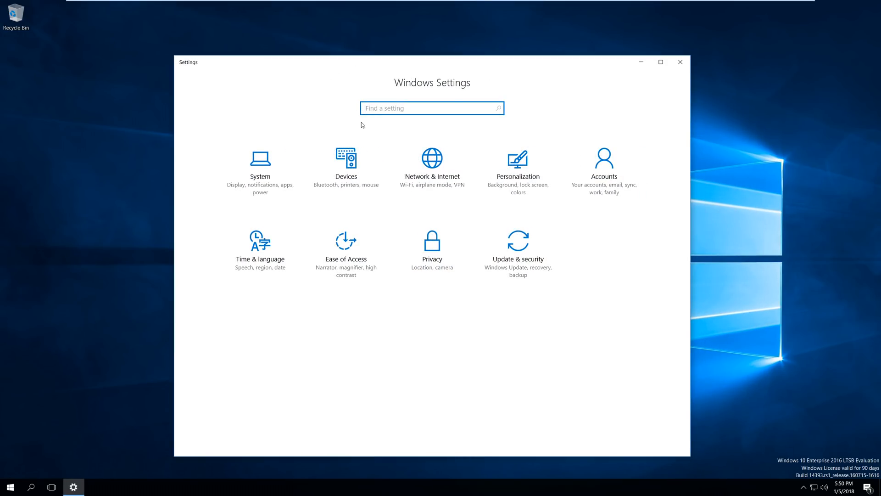
mouse_move(286, 260)
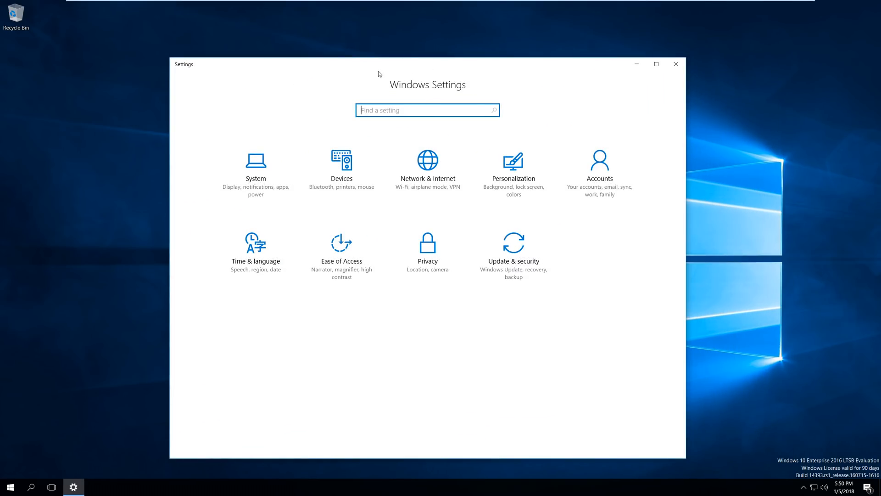
mouse_move(677, 64)
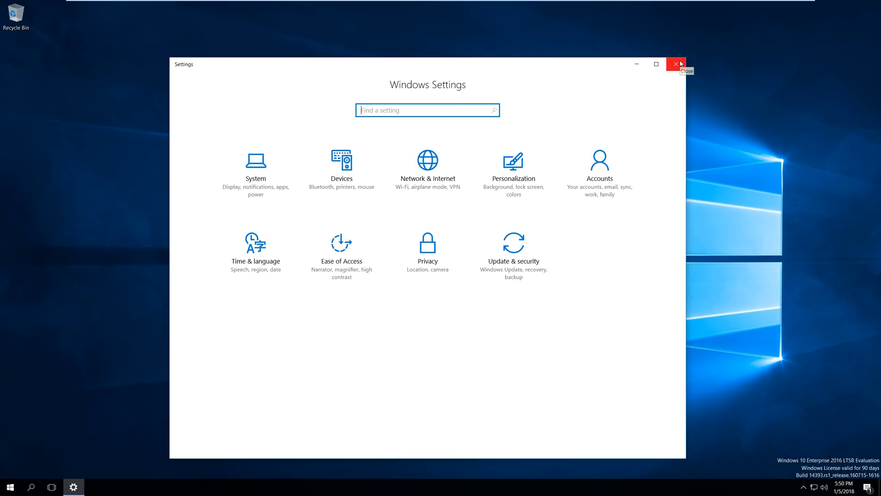
click(675, 64)
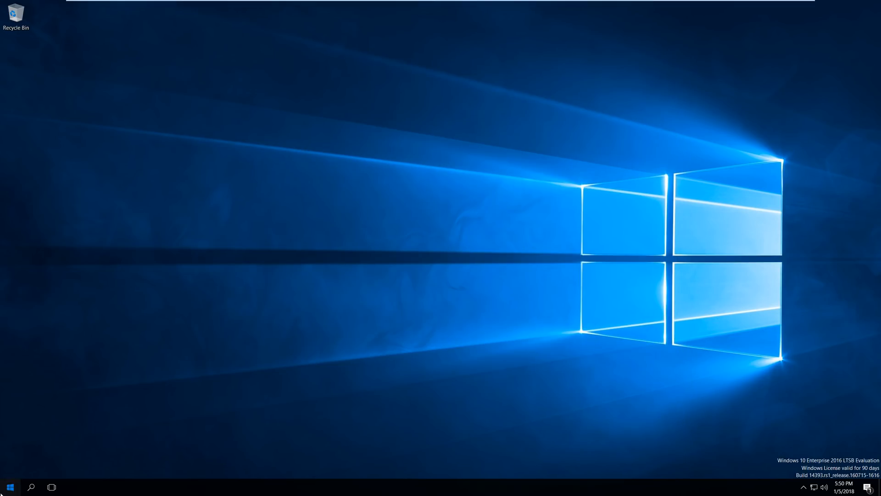
Launch Calculator from Windows Accessories, move it toward the desktop centre, then close it.
click(8, 483)
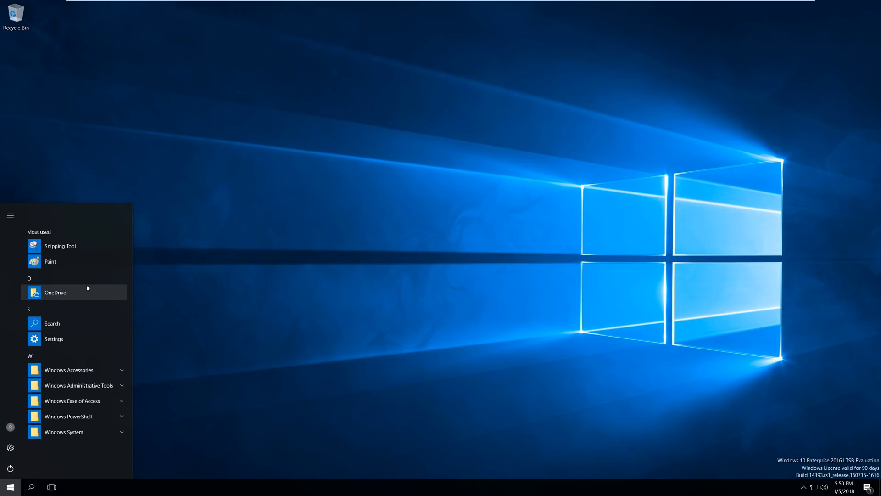
click(69, 370)
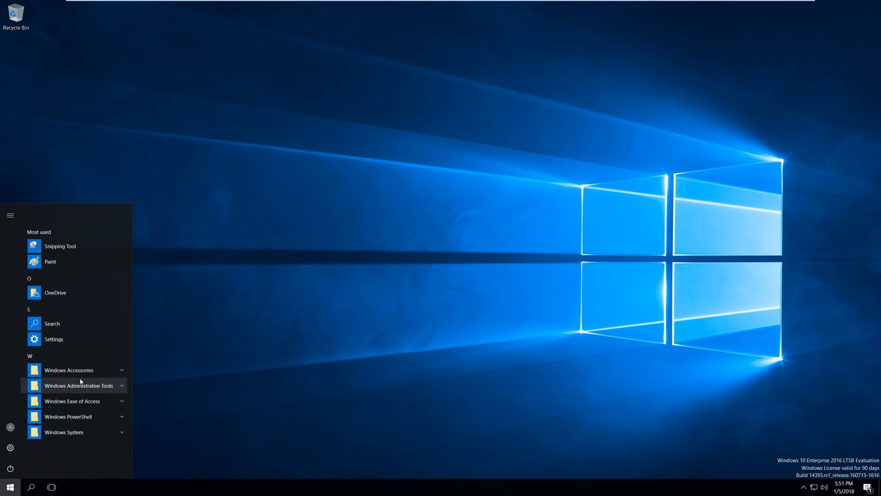
click(69, 370)
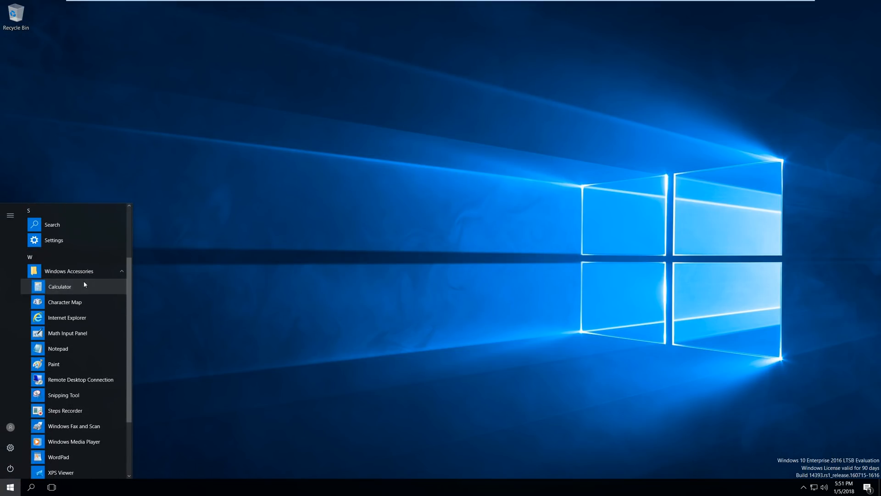
click(60, 286)
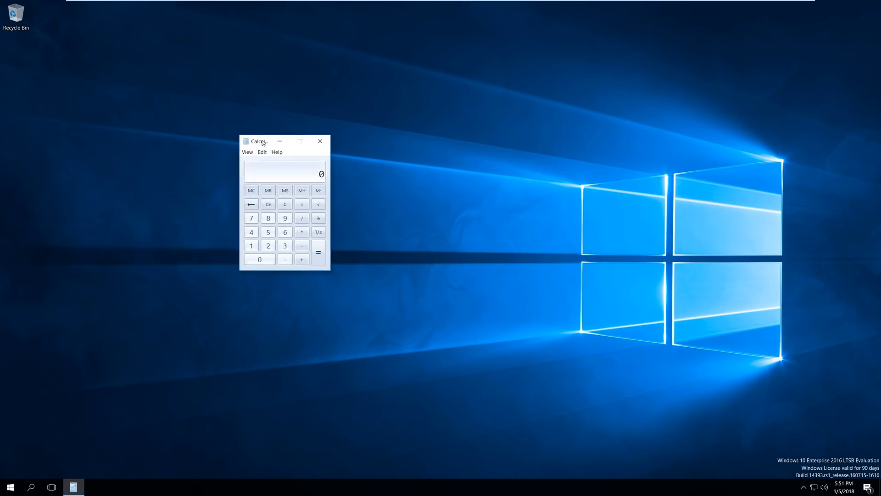
drag(257, 141, 280, 165)
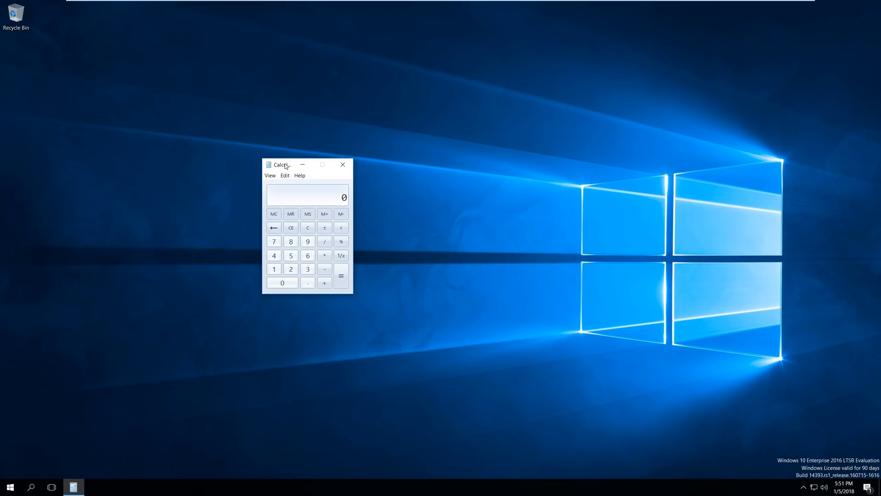
click(8, 485)
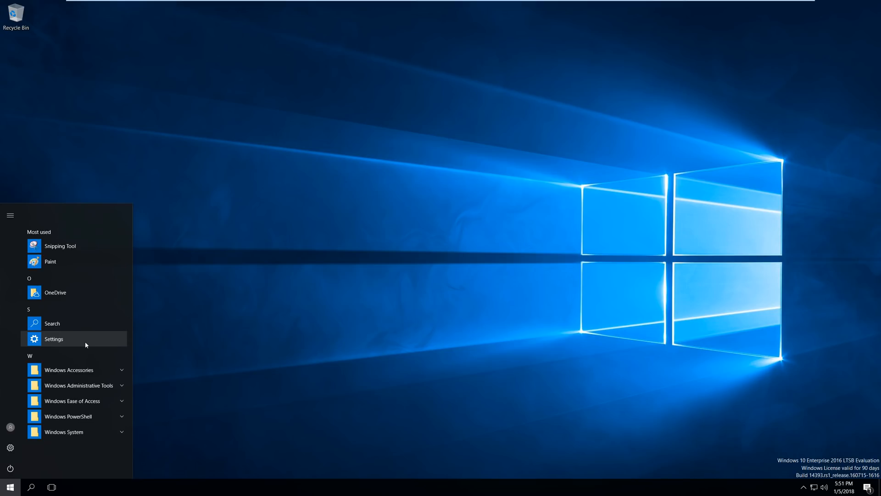
mouse_move(112, 314)
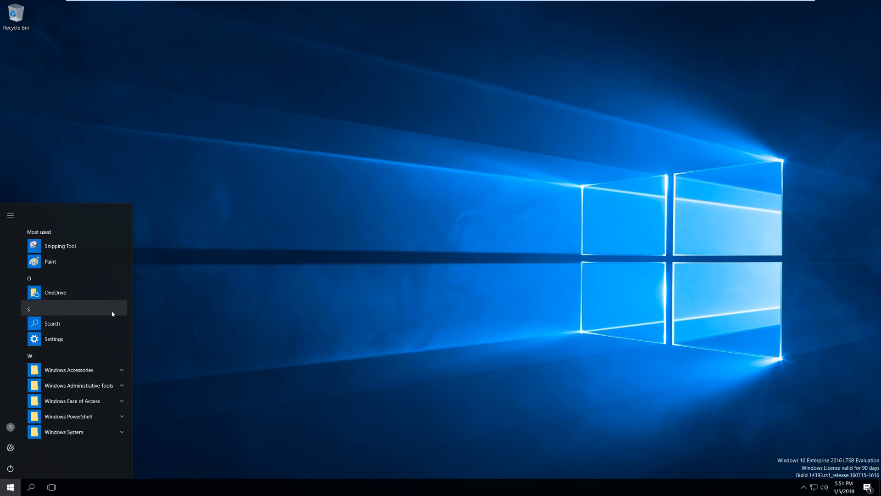
mouse_move(110, 319)
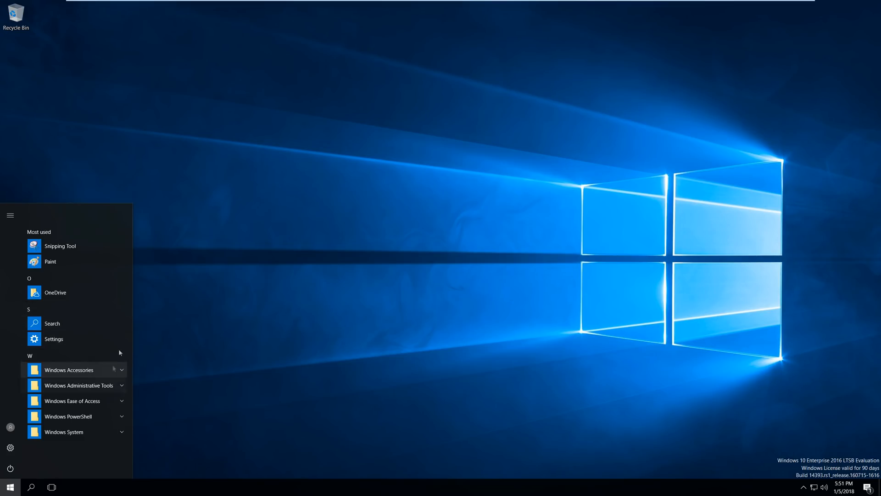
mouse_move(100, 377)
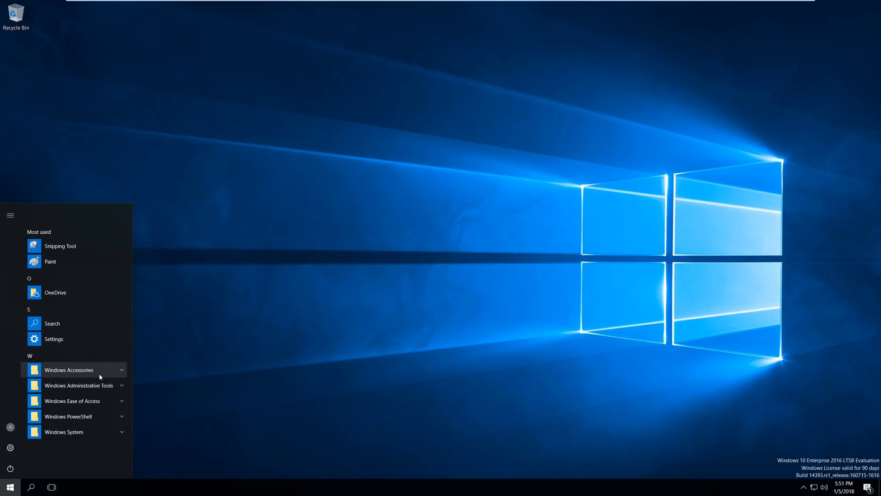
mouse_move(96, 394)
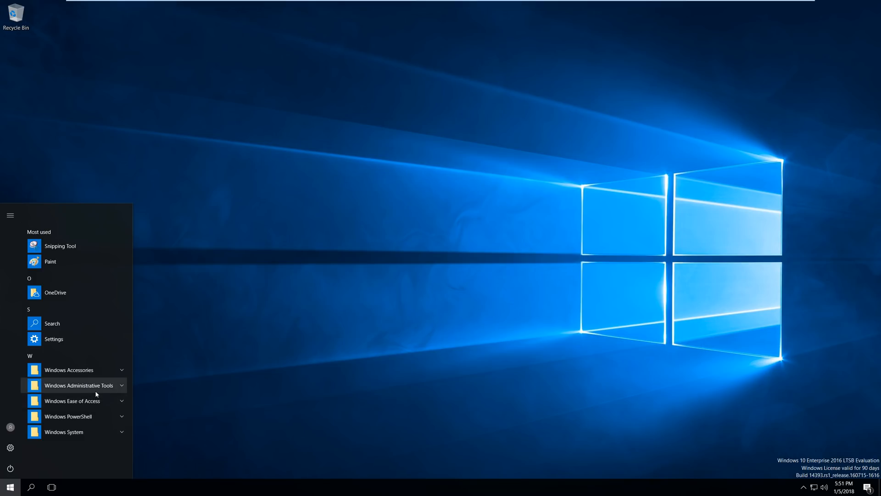
Expand the Windows Administrative Tools and Windows Accessories groups in the Start menu.
click(79, 385)
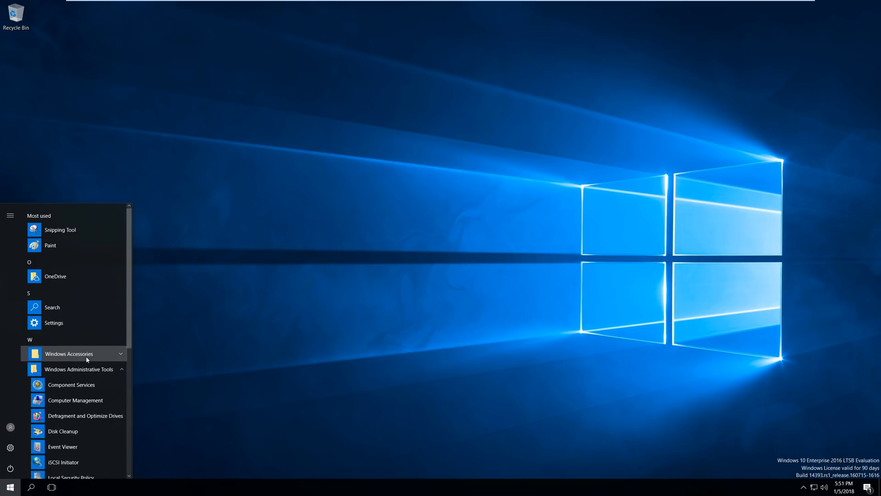
click(69, 354)
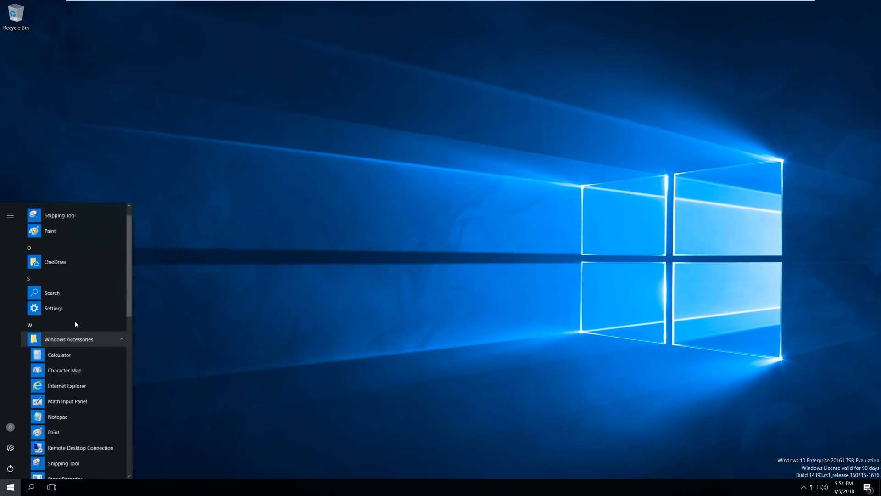
scroll(down, 3)
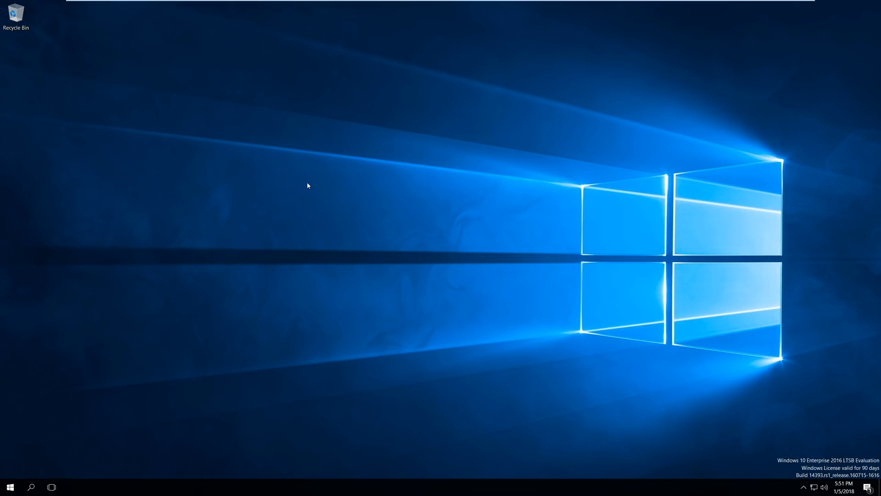
mouse_move(340, 207)
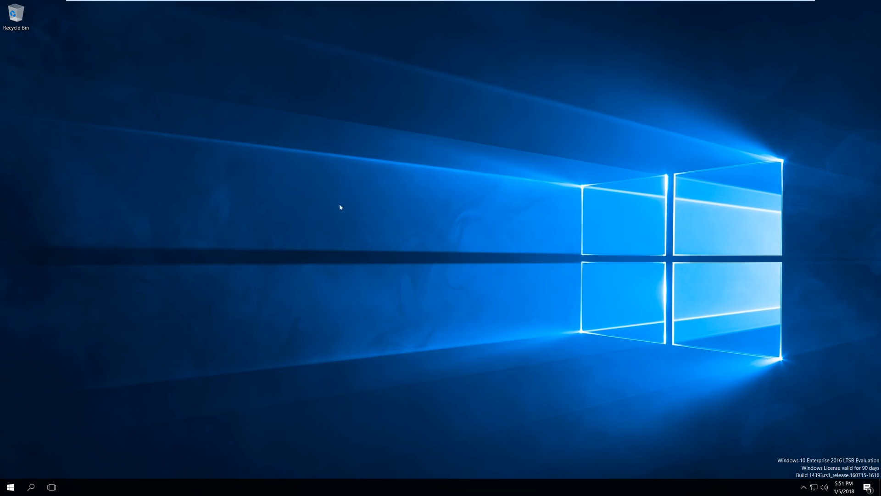
mouse_move(373, 200)
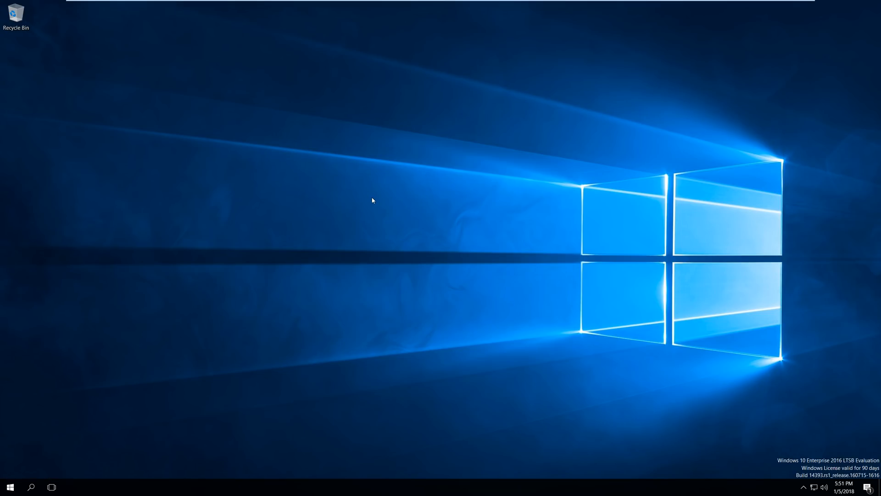
mouse_move(366, 246)
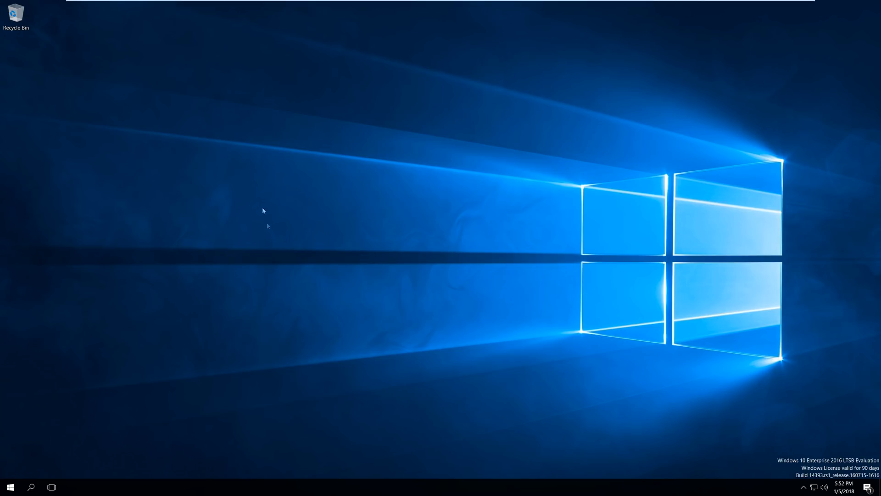
mouse_move(384, 205)
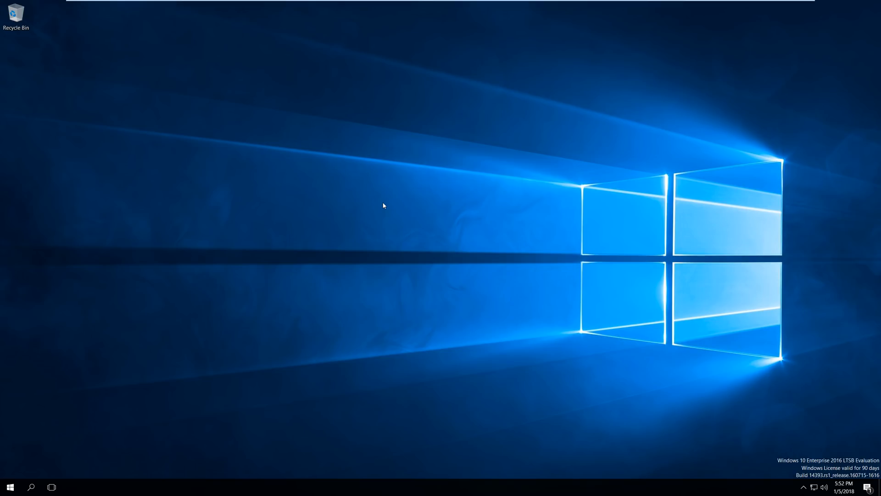
mouse_move(359, 238)
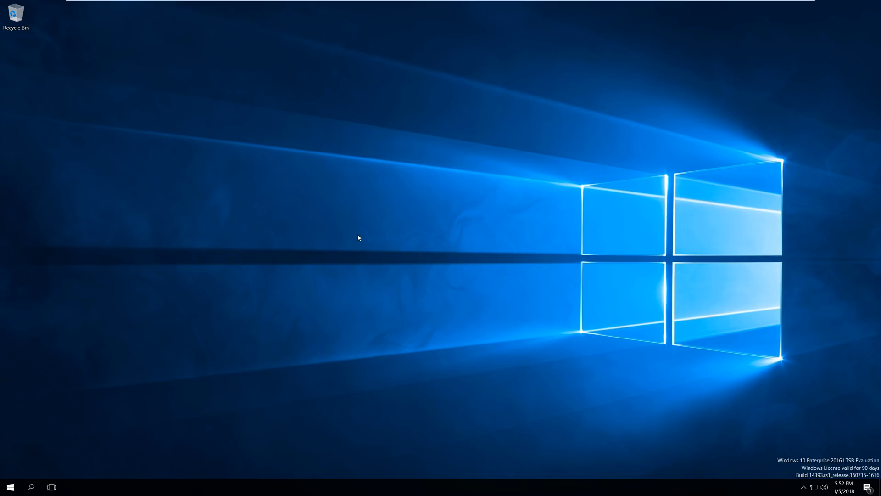
click(10, 485)
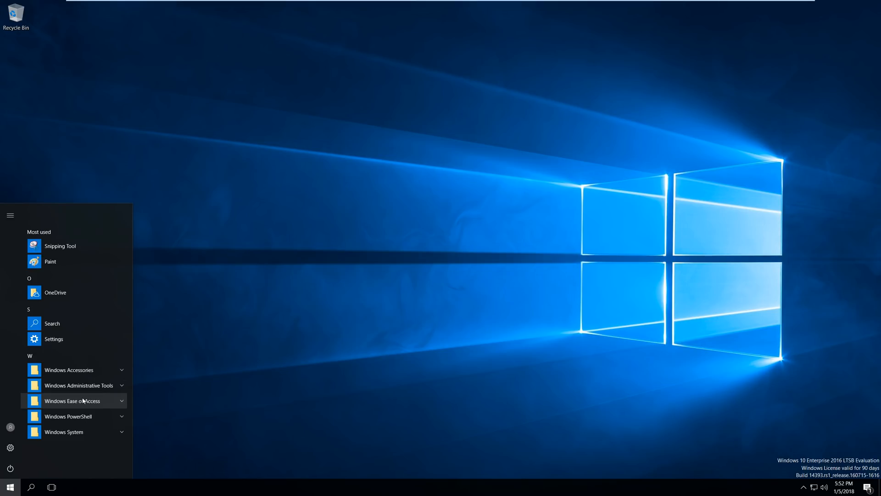
mouse_move(100, 393)
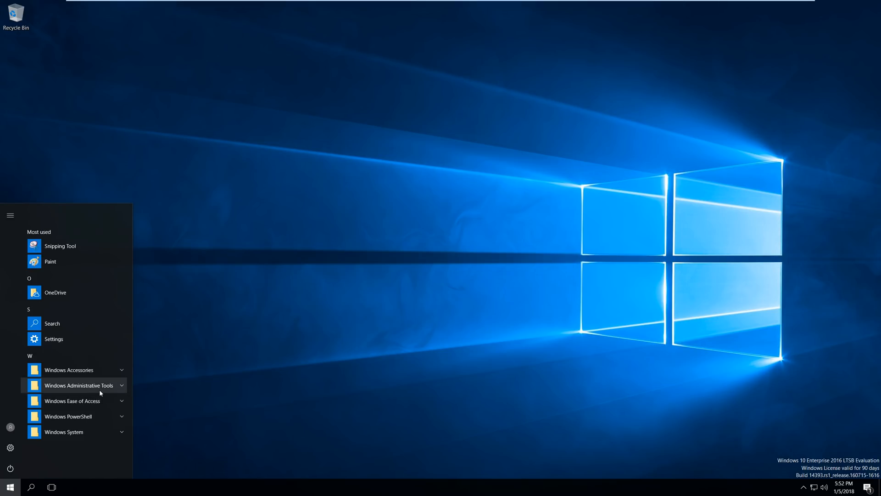
mouse_move(110, 389)
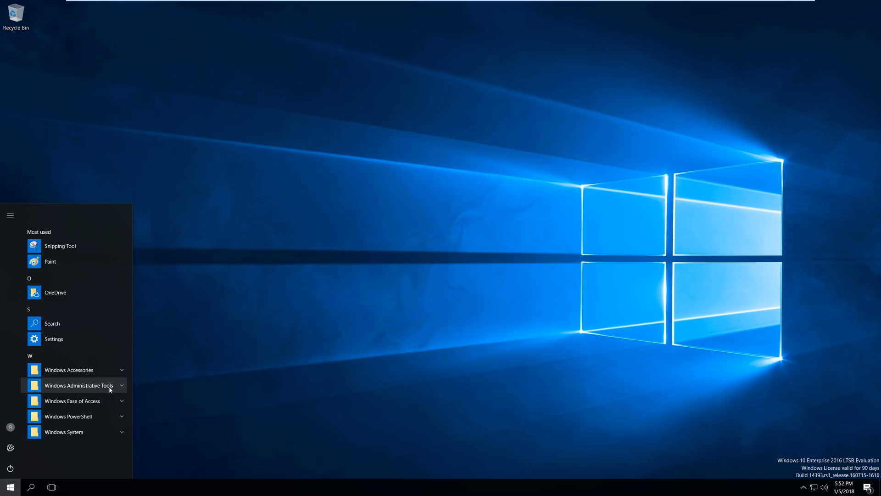
click(79, 385)
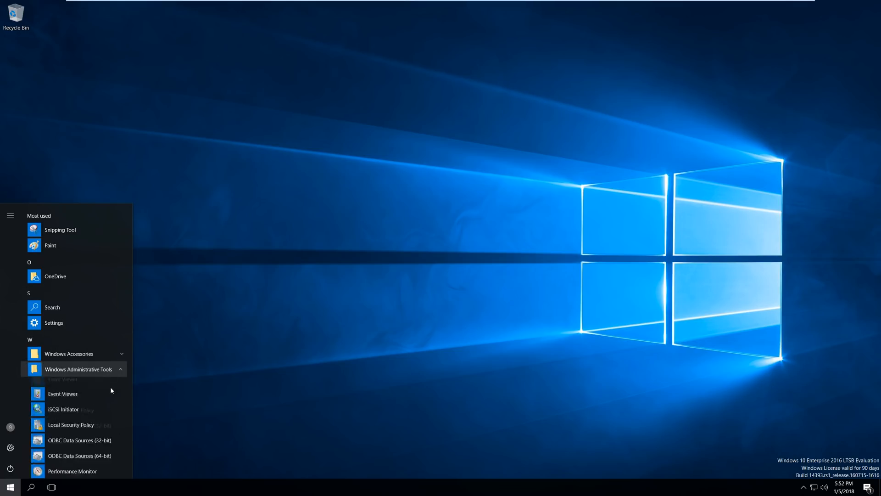
scroll(down, 3)
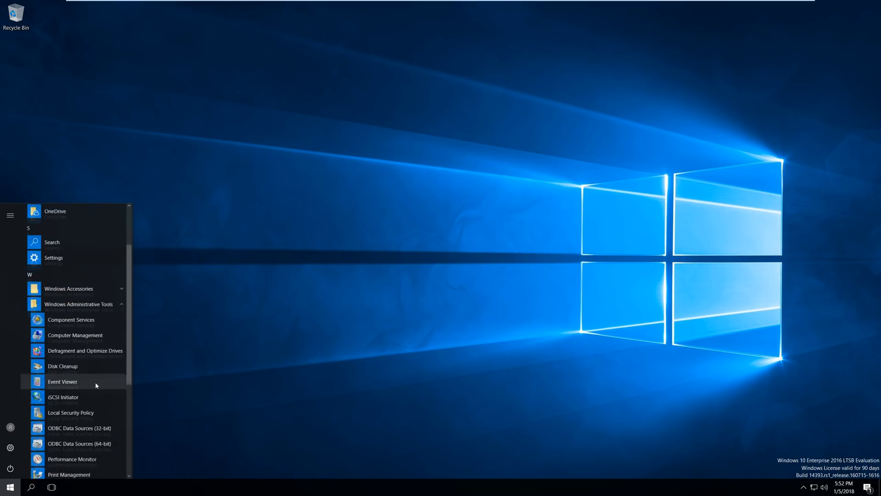
click(78, 304)
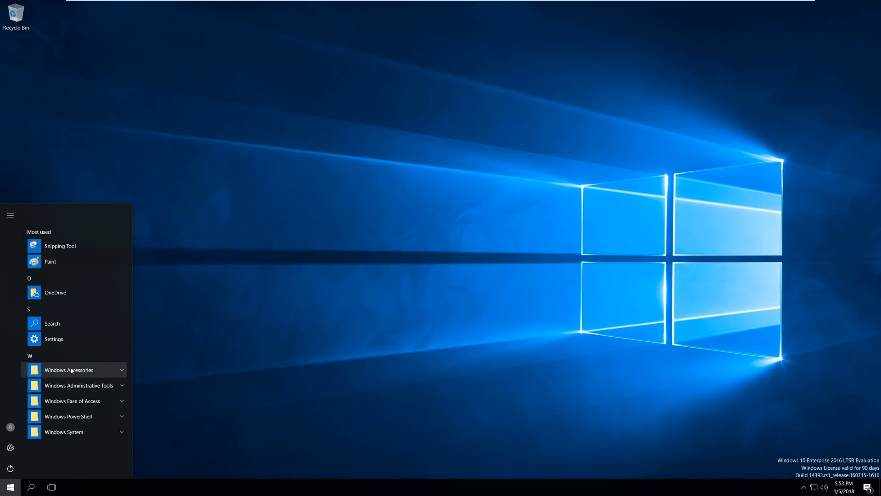
mouse_move(72, 382)
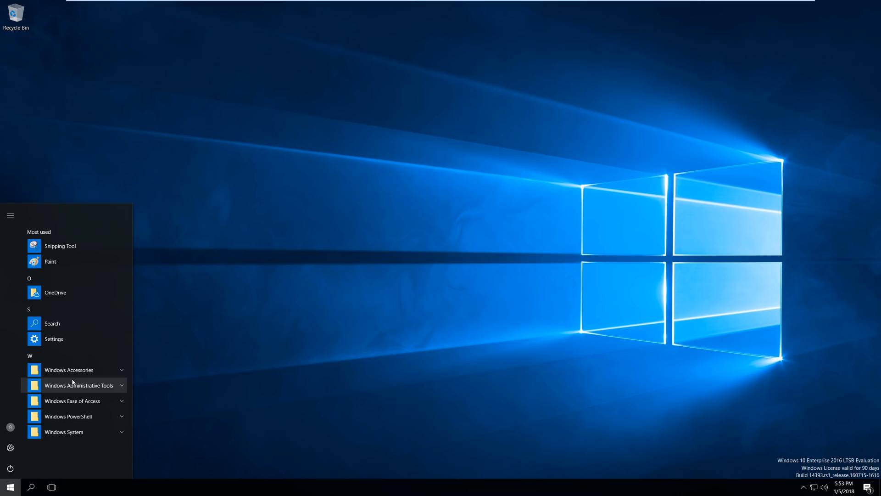
click(79, 385)
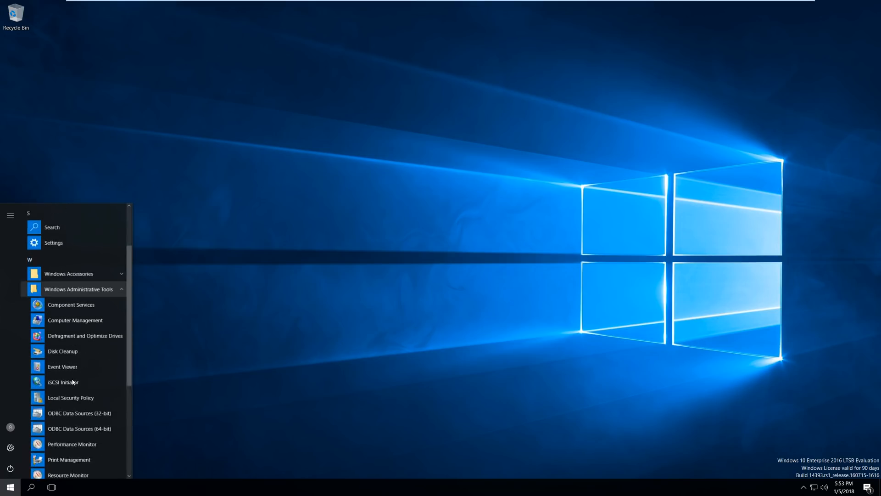
scroll(down, 3)
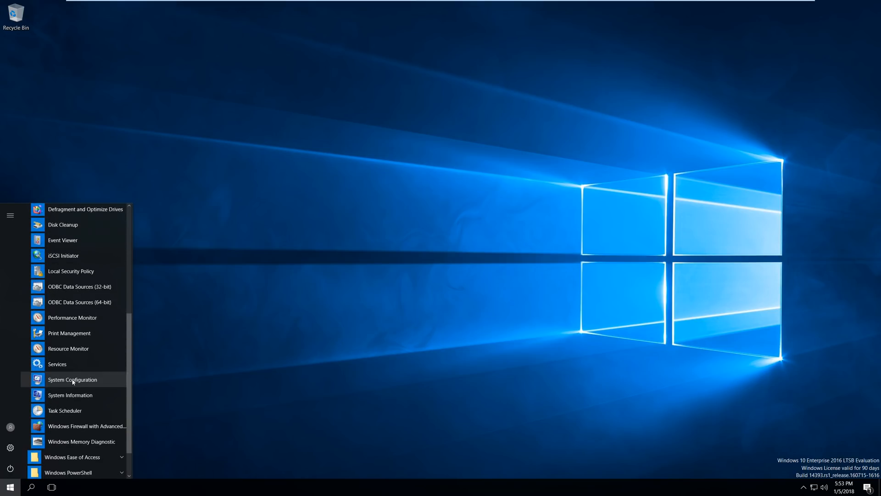
click(73, 380)
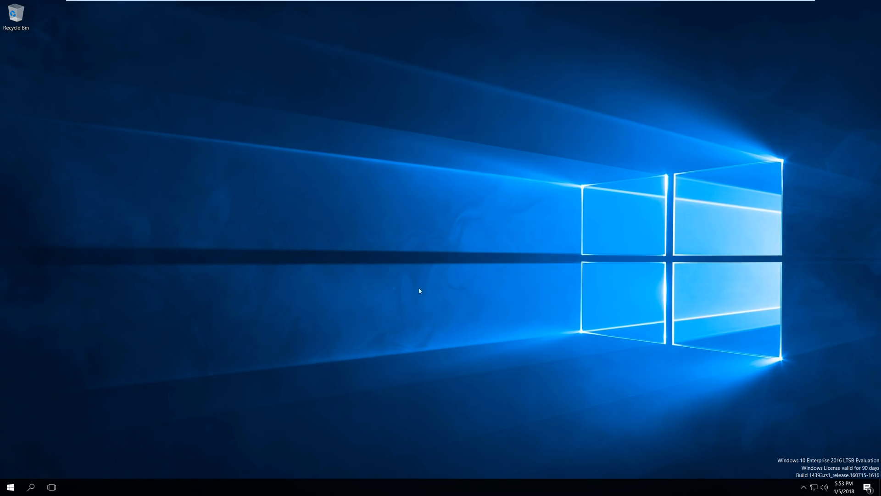
mouse_move(351, 273)
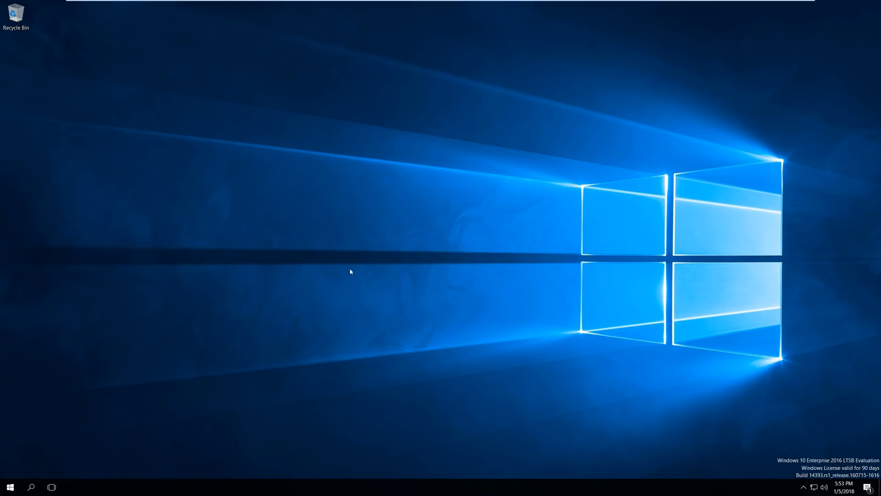
mouse_move(388, 272)
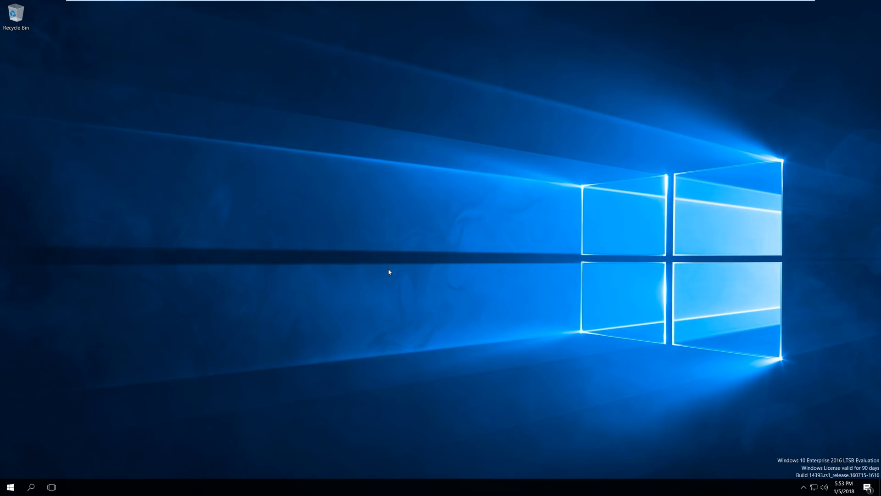
mouse_move(626, 381)
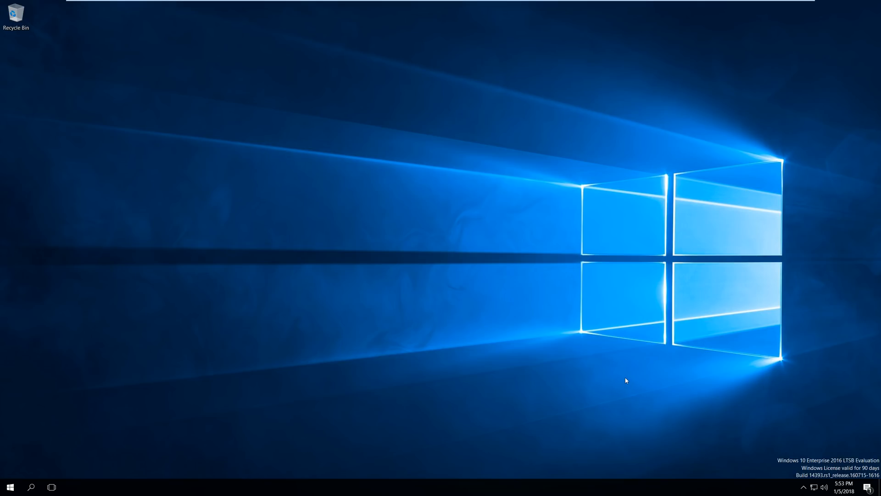
mouse_move(626, 378)
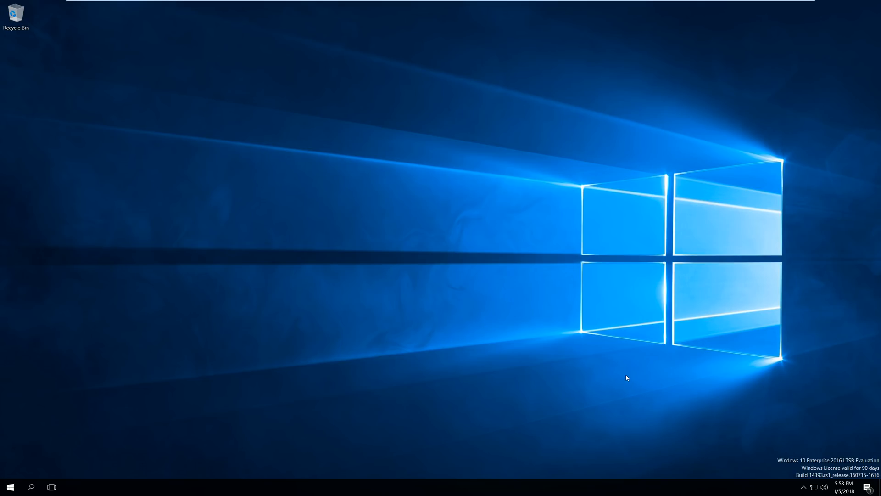
click(31, 488)
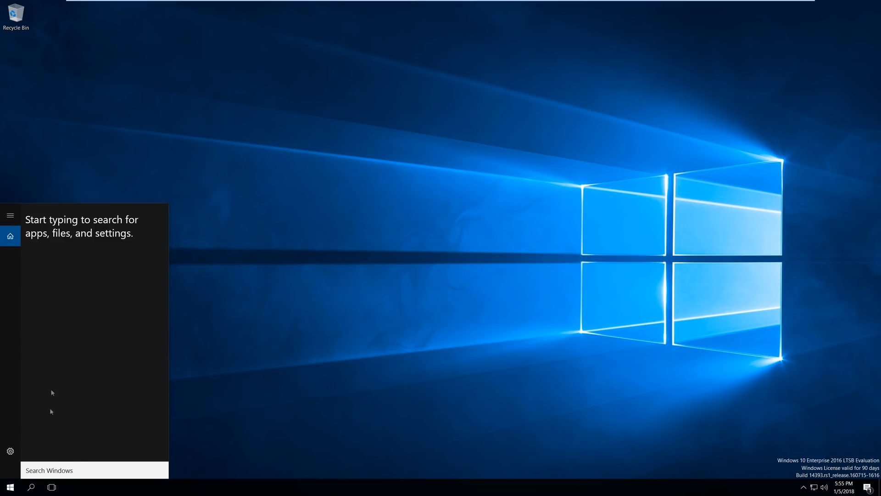
mouse_move(297, 337)
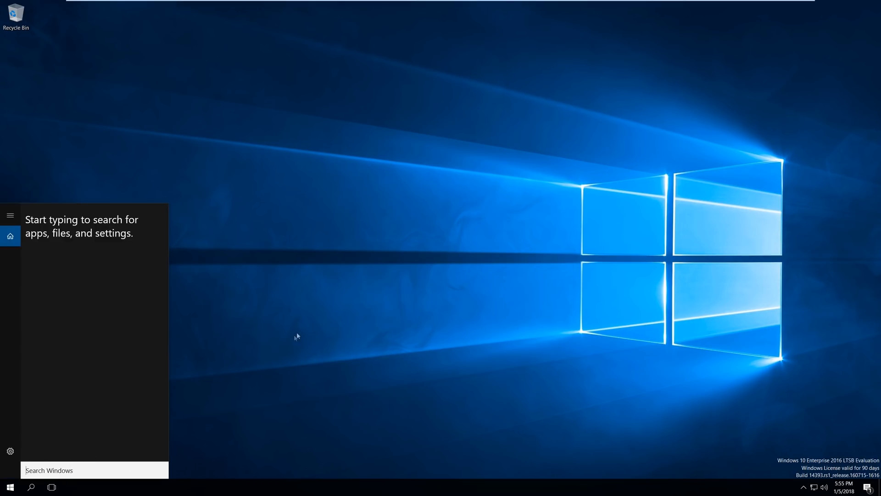
mouse_move(90, 445)
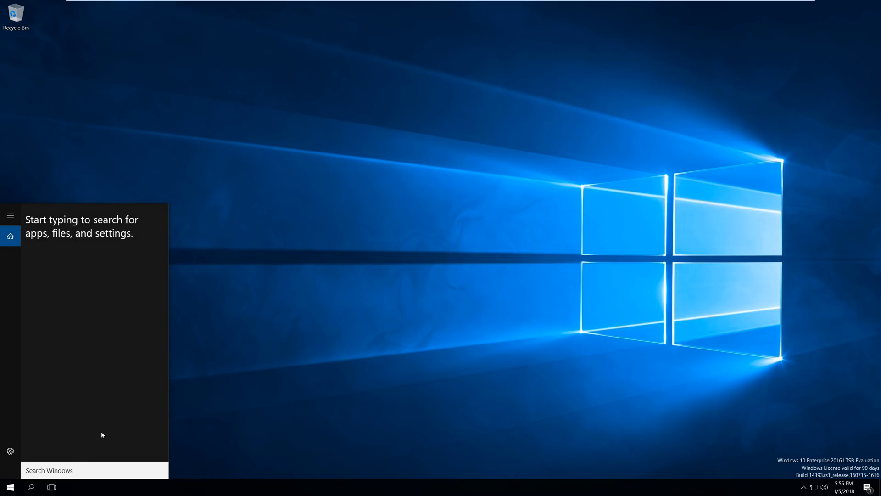
text(docume)
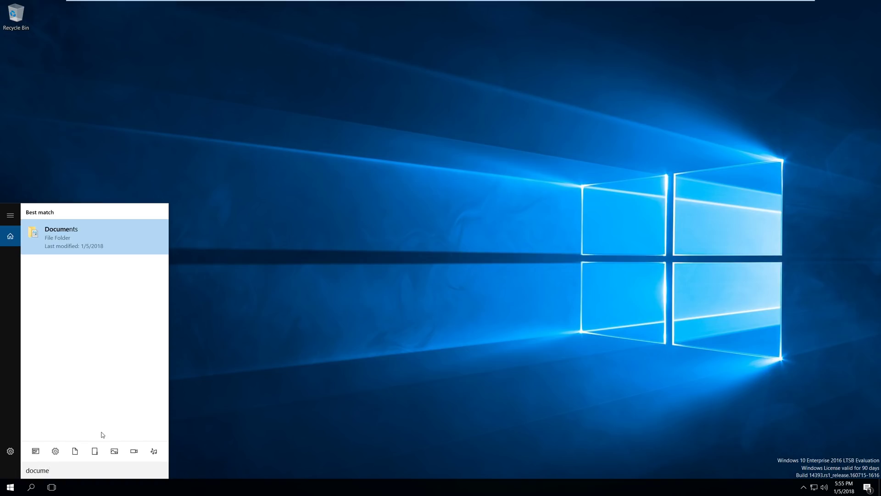
mouse_move(121, 209)
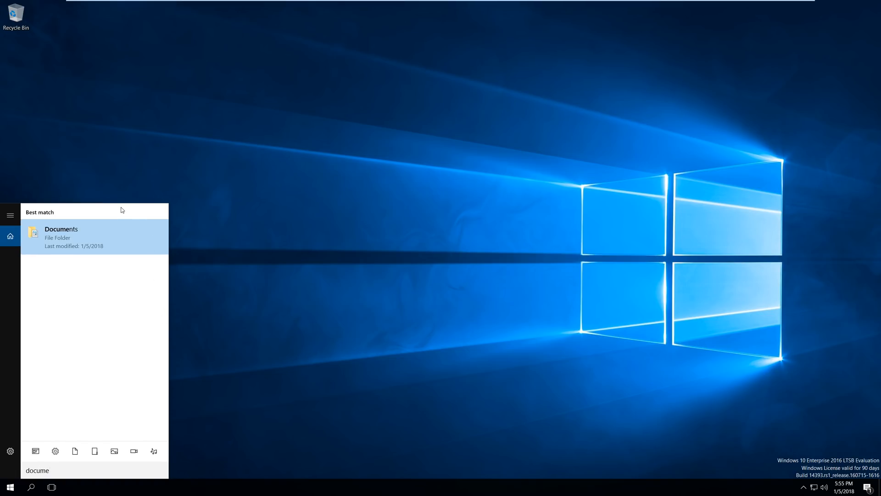
mouse_move(112, 243)
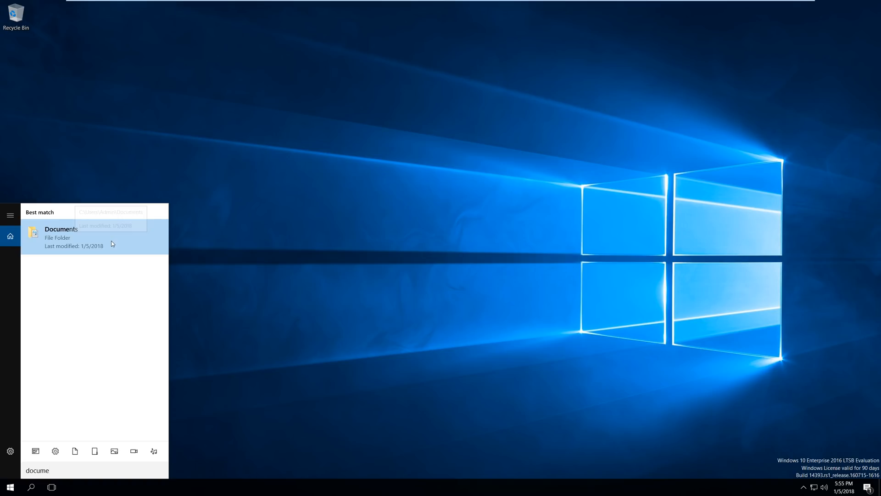
click(30, 487)
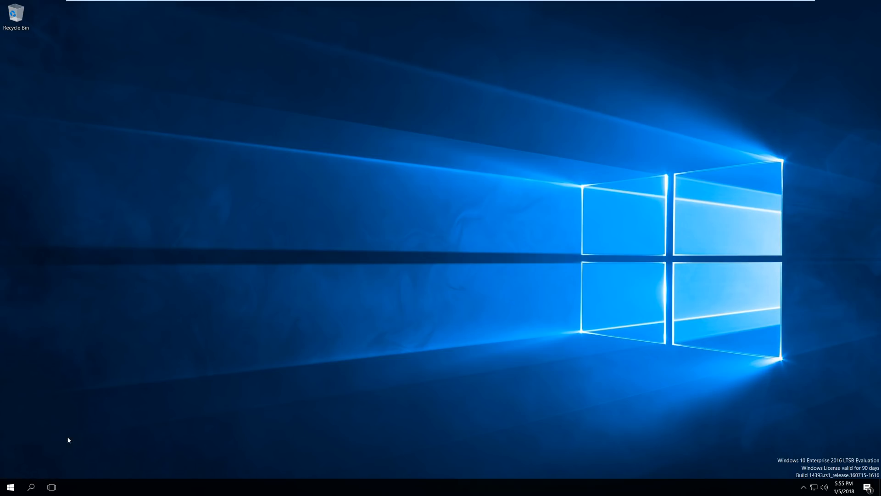
mouse_move(397, 250)
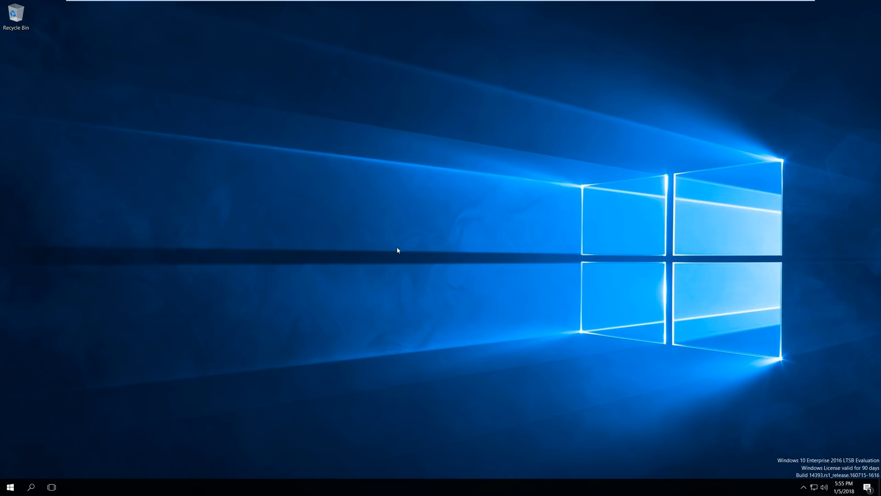
mouse_move(115, 390)
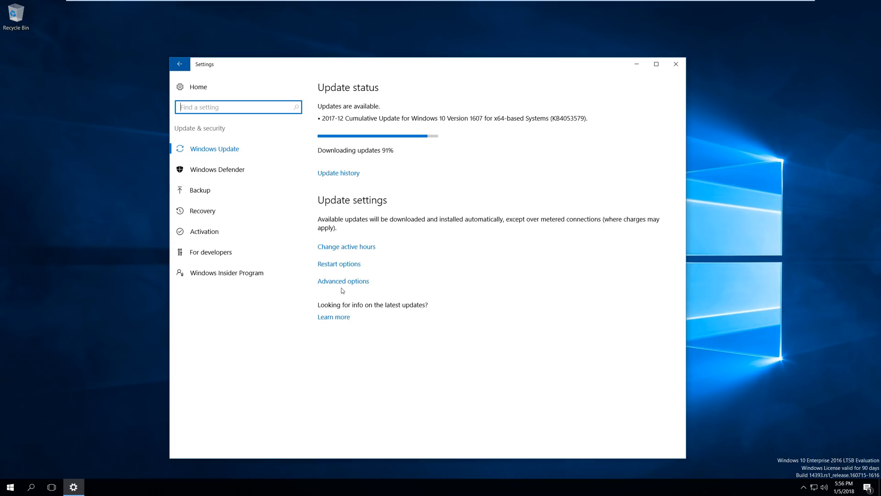
Turn on Defer feature updates in Windows Update advanced options and follow its Learn more link.
click(343, 281)
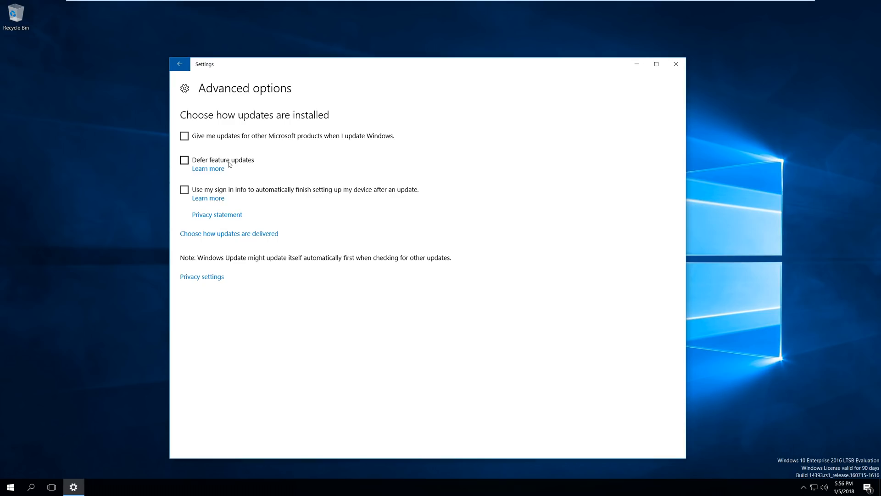
click(184, 160)
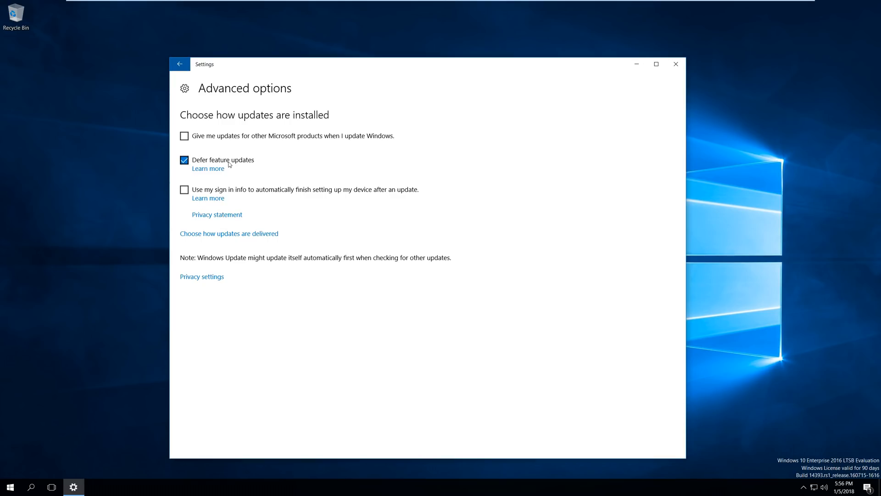
click(208, 168)
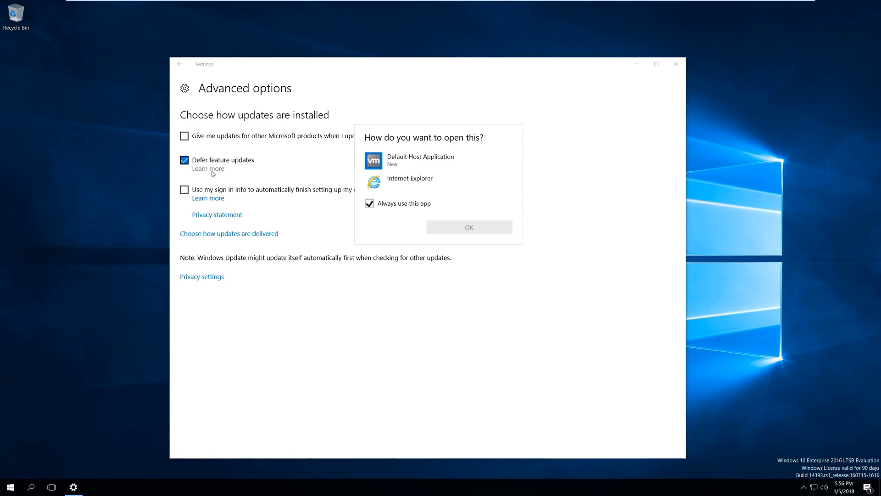
View the Bing guide on deferring Windows 10 upgrades in Internet Explorer, then close all tabs.
click(469, 227)
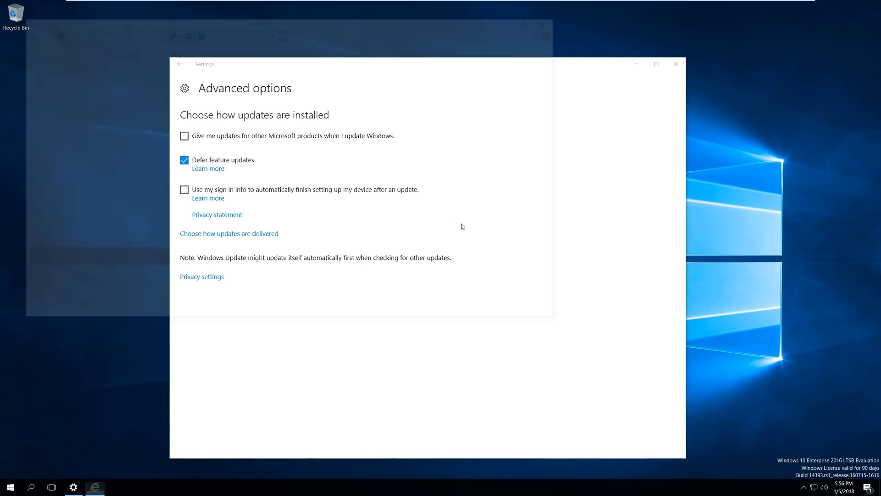
click(95, 487)
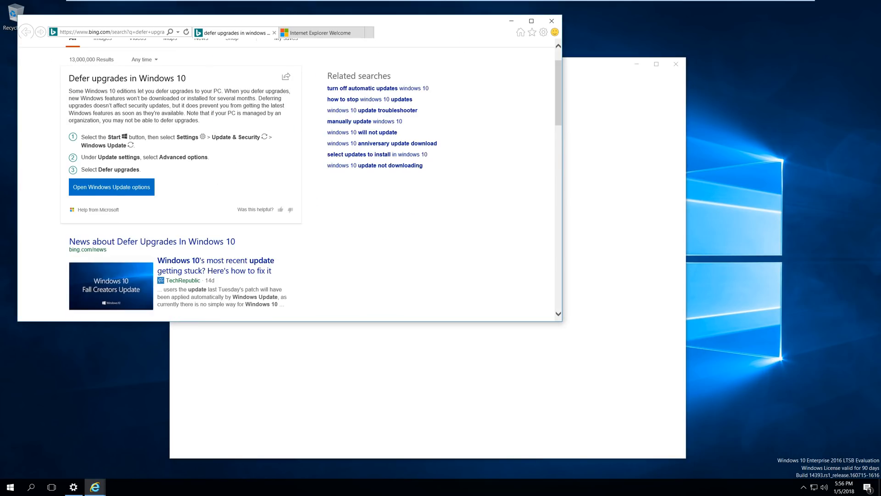
mouse_move(125, 105)
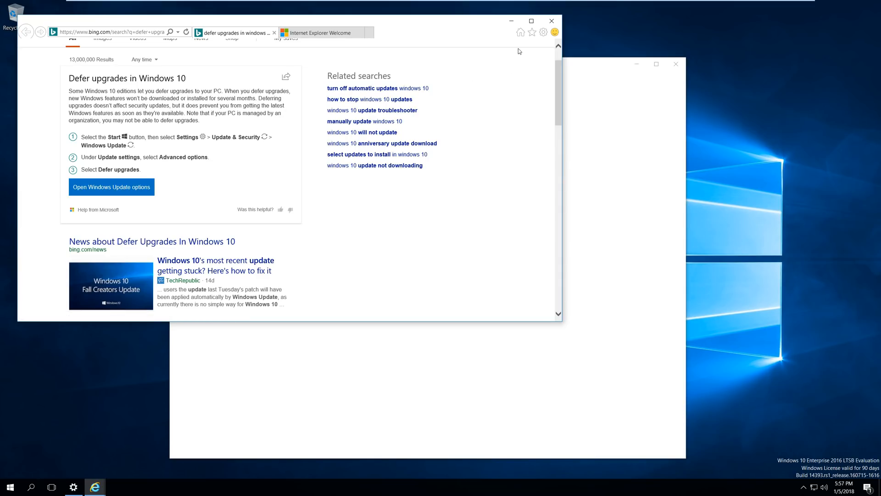
click(549, 21)
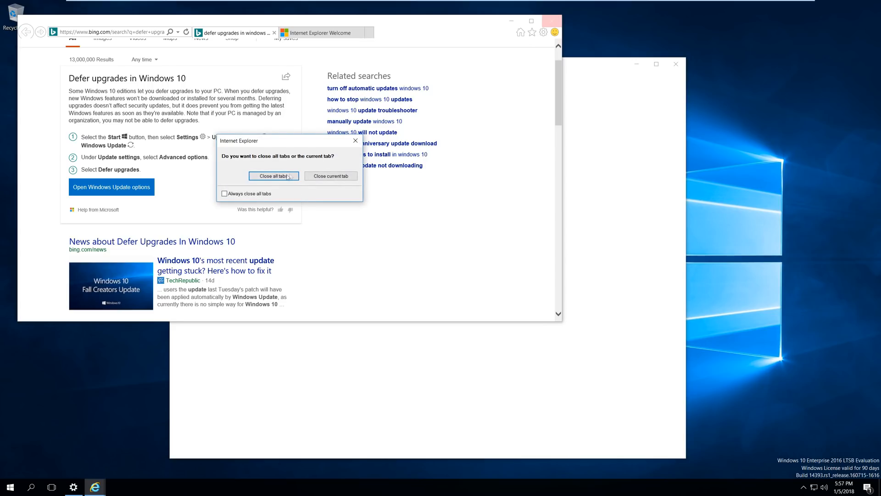
click(271, 176)
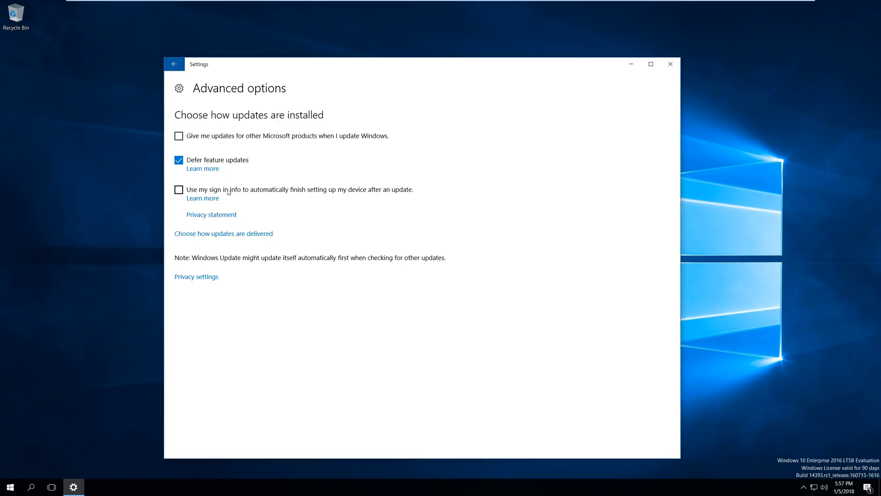
mouse_move(205, 98)
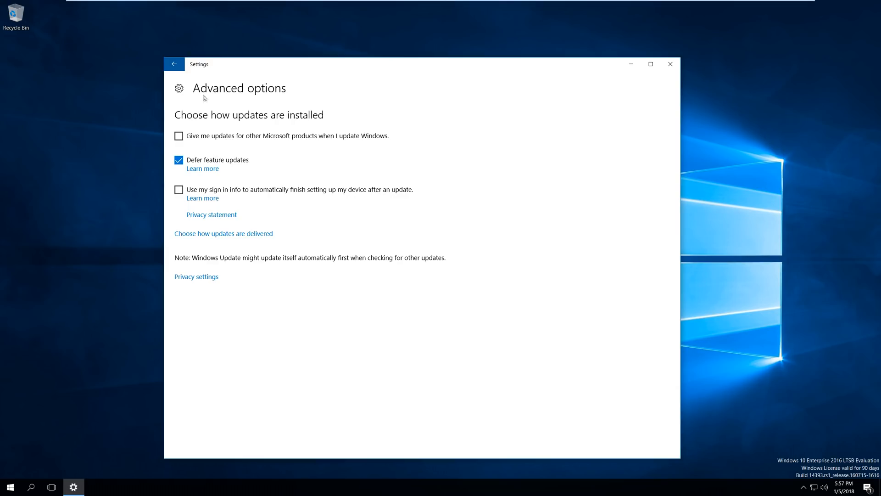
Return from Advanced options to the Windows Update status page.
click(174, 64)
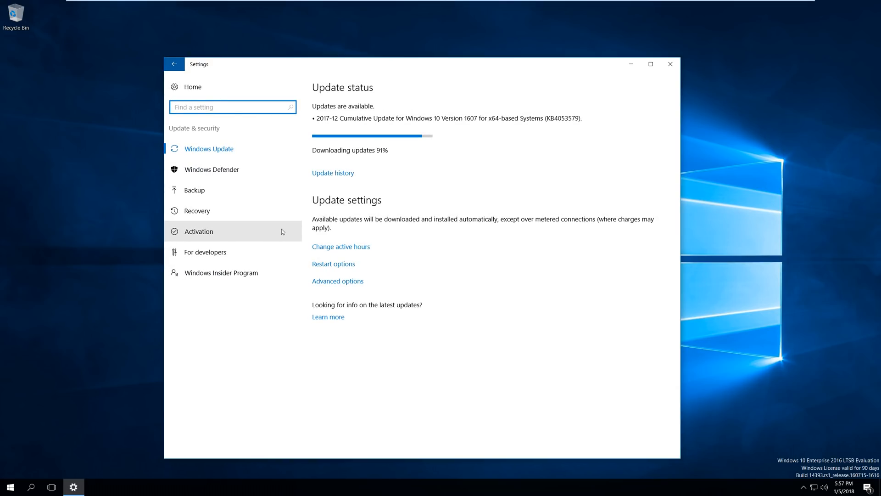
Close Settings and toggle the Start menu, ending with the Start button's context menu.
click(11, 486)
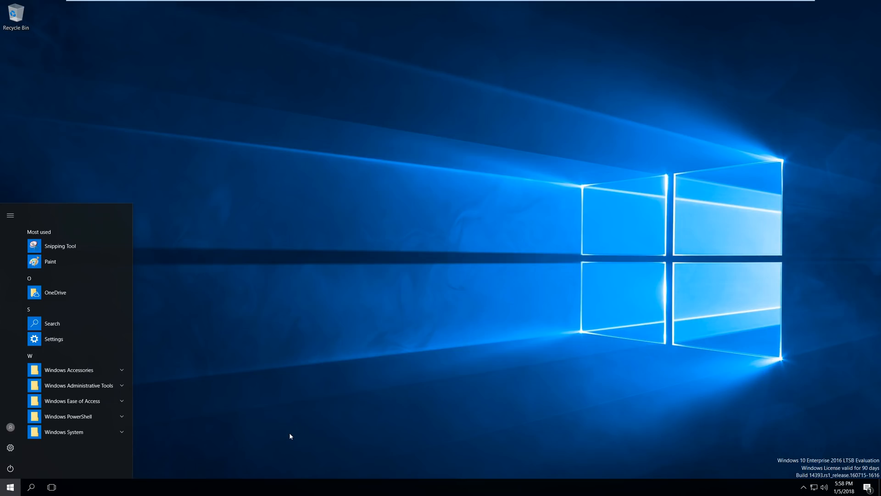
mouse_move(282, 436)
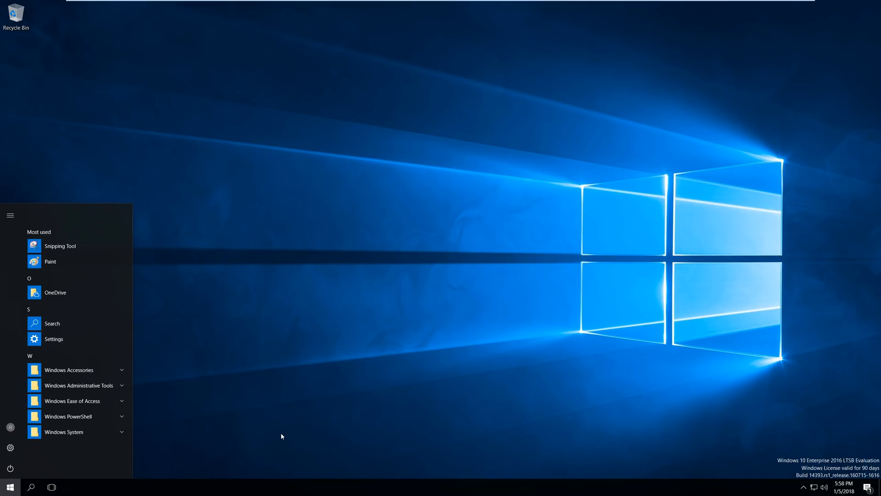
mouse_move(210, 384)
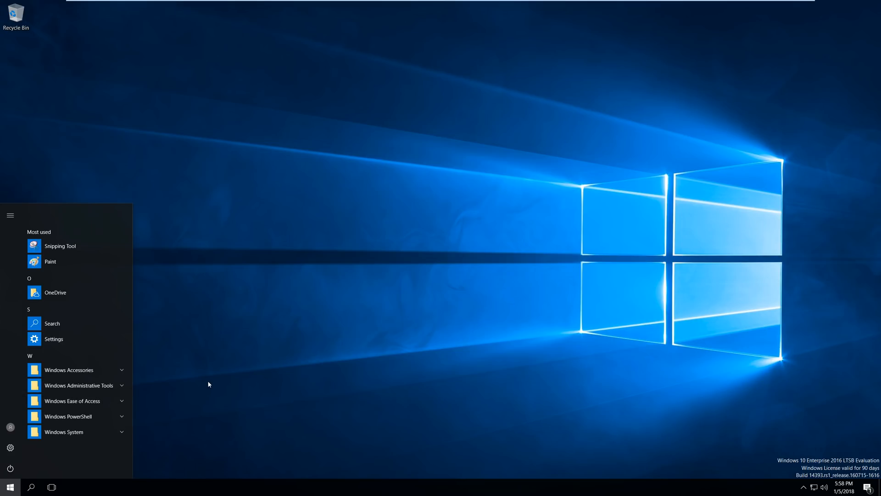
click(16, 487)
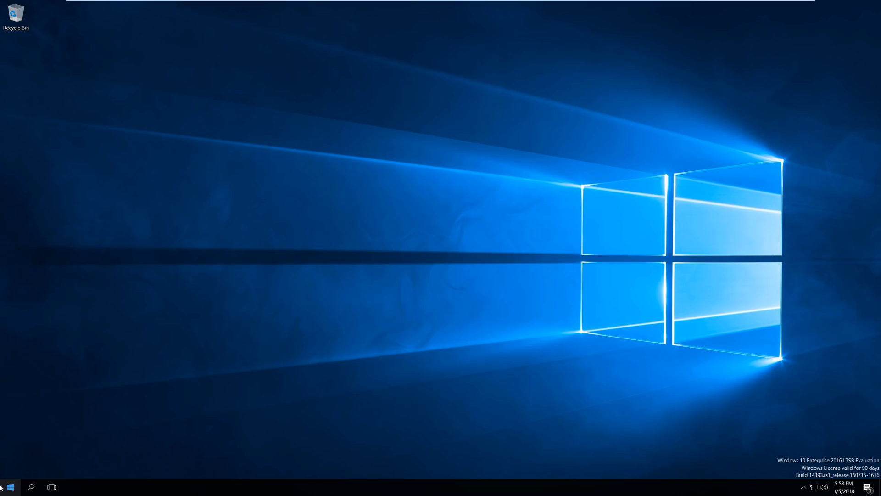
right_click(6, 485)
text(group po)
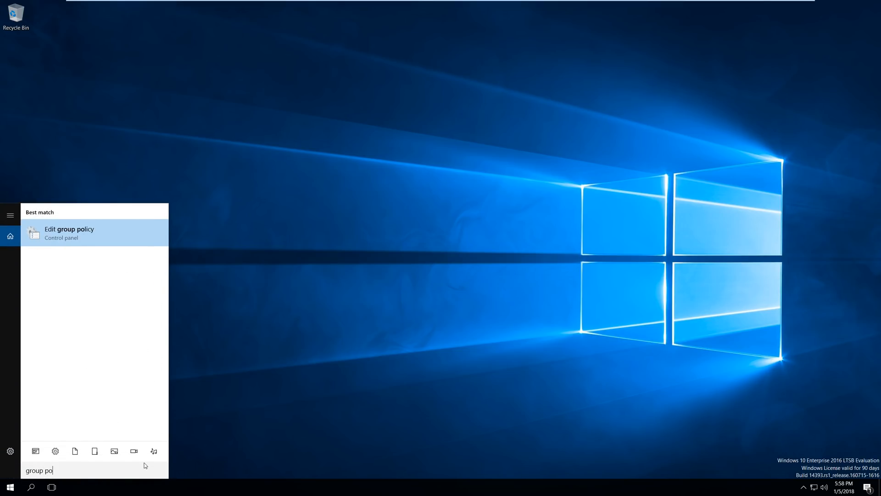
Launch the Local Group Policy Editor from the 'group po' search result.
click(69, 233)
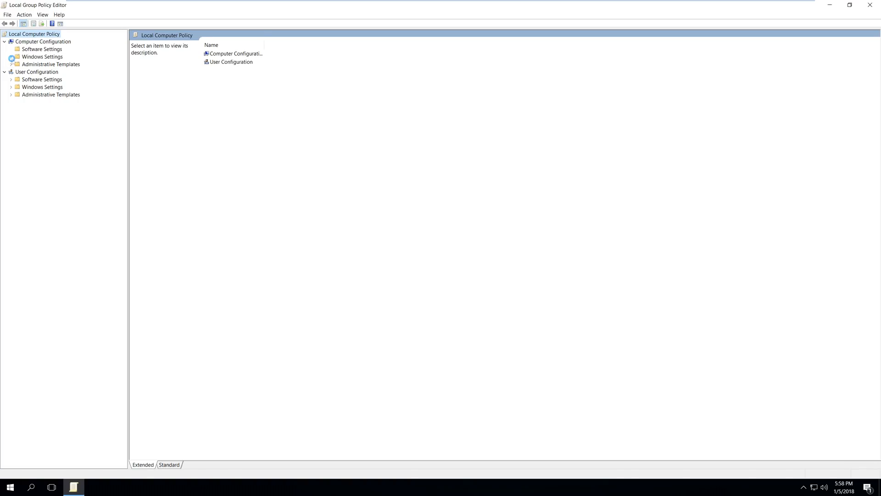
Browse to Sync your settings under Windows Components and show the Do not sync Apps description.
click(10, 57)
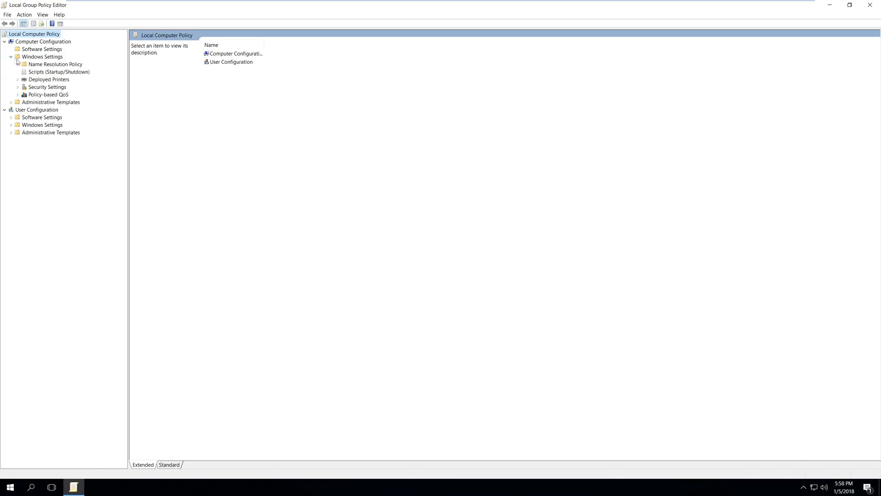
click(11, 102)
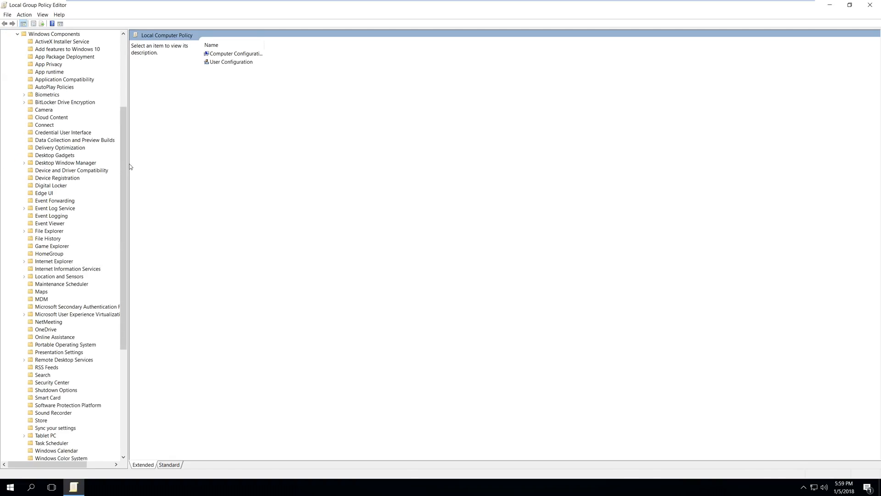
mouse_move(73, 193)
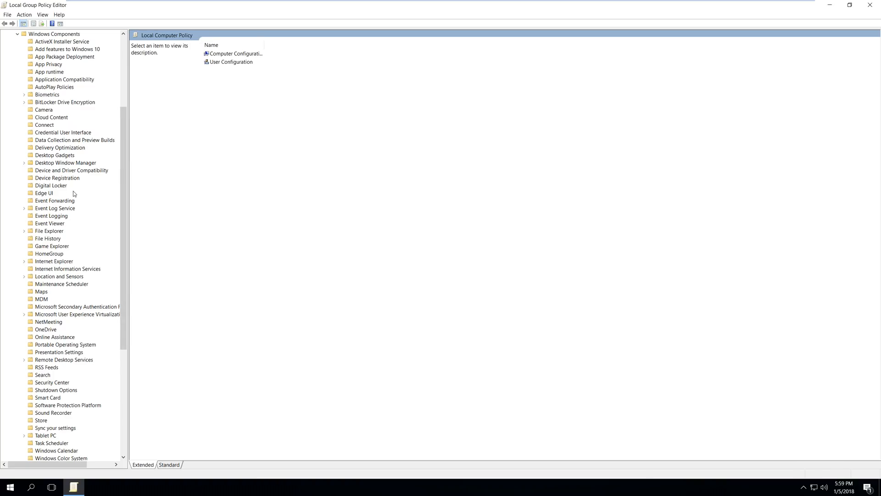
scroll(down, 3)
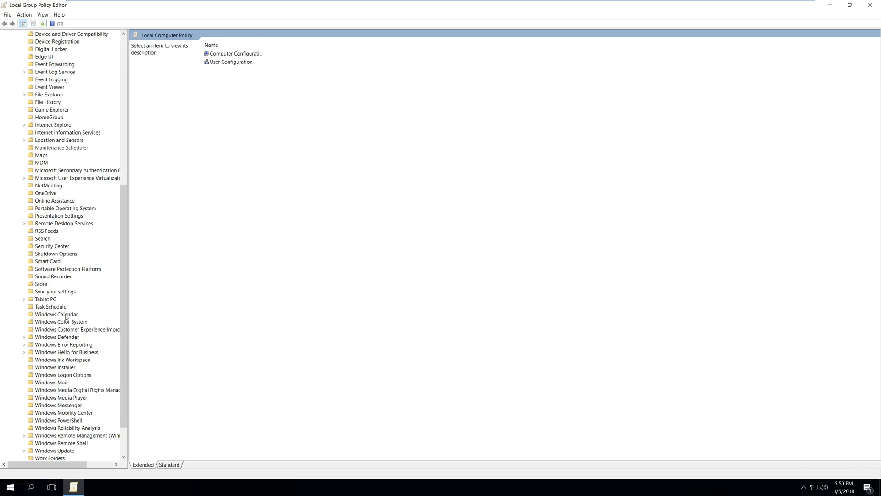
click(55, 292)
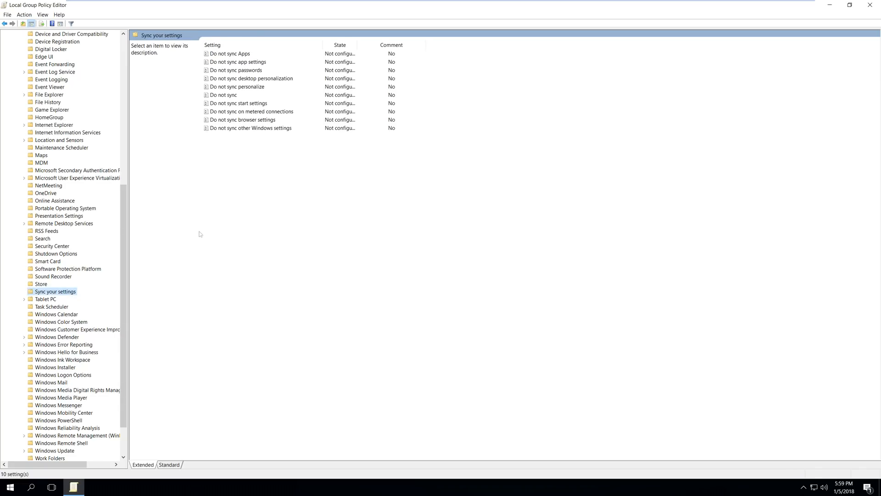
mouse_move(247, 63)
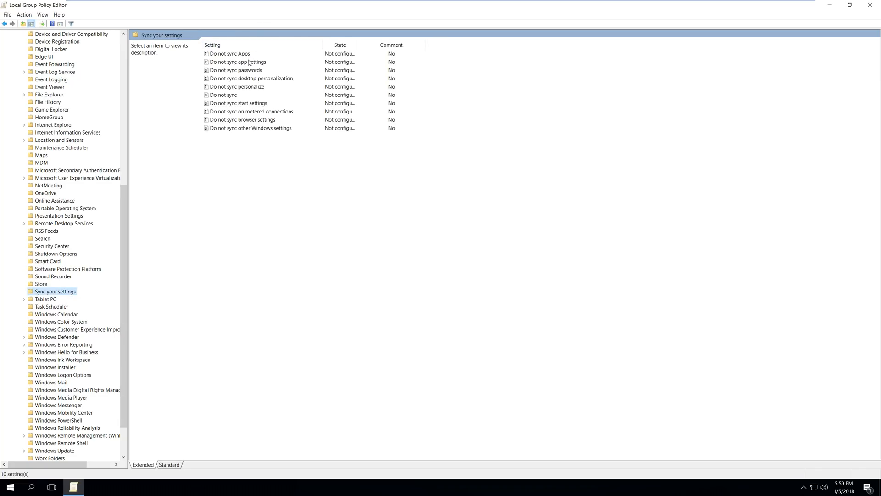
mouse_move(234, 55)
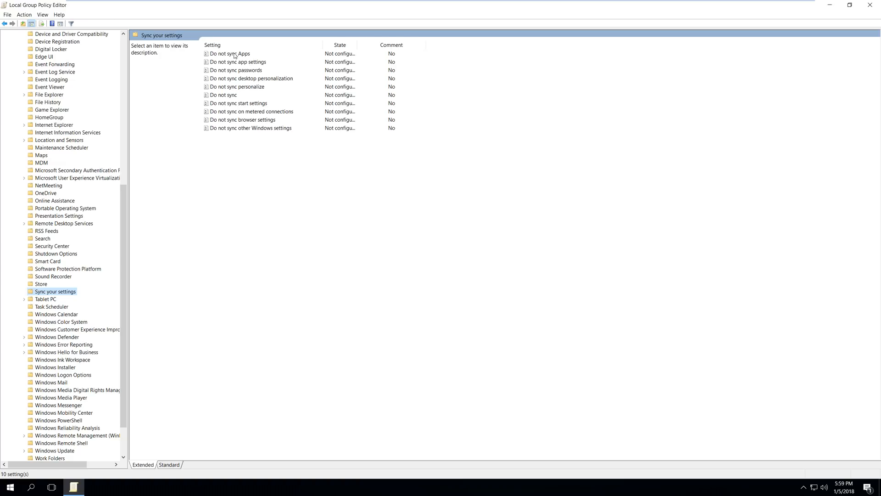
click(235, 54)
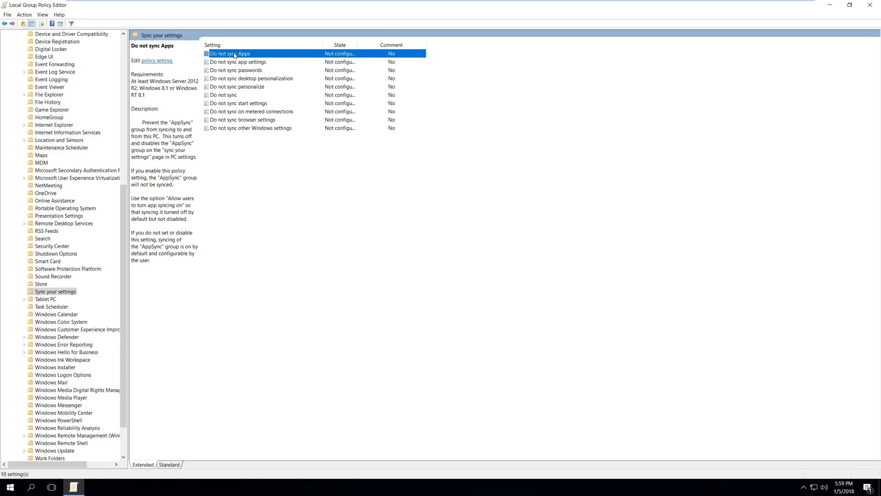
Try Enabled on Do not sync Apps, cancel it, then view the Do not sync app settings description.
double_click(232, 53)
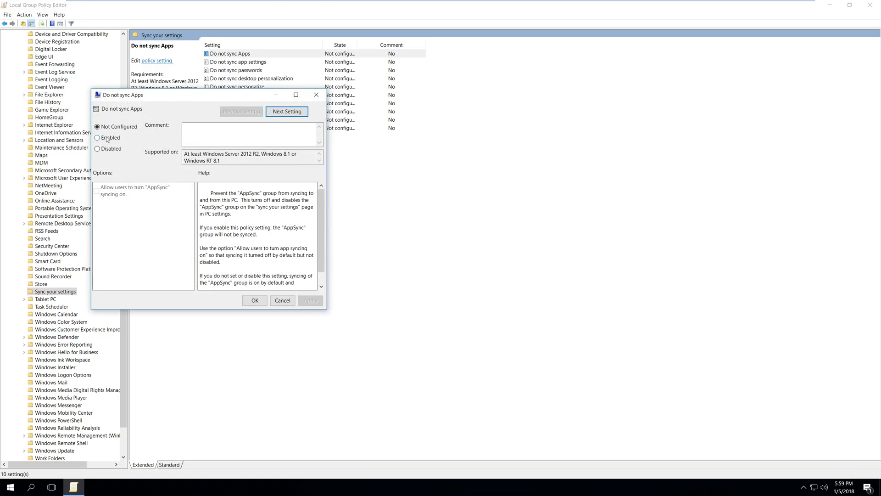
click(98, 138)
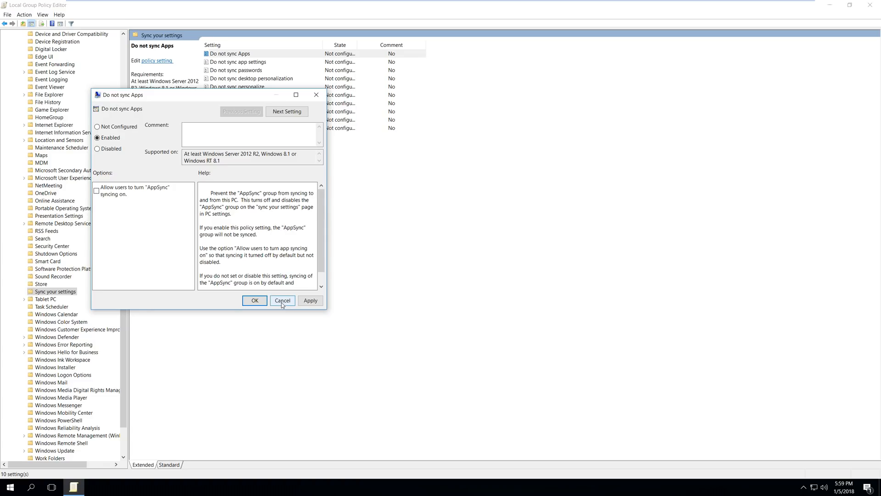
click(282, 301)
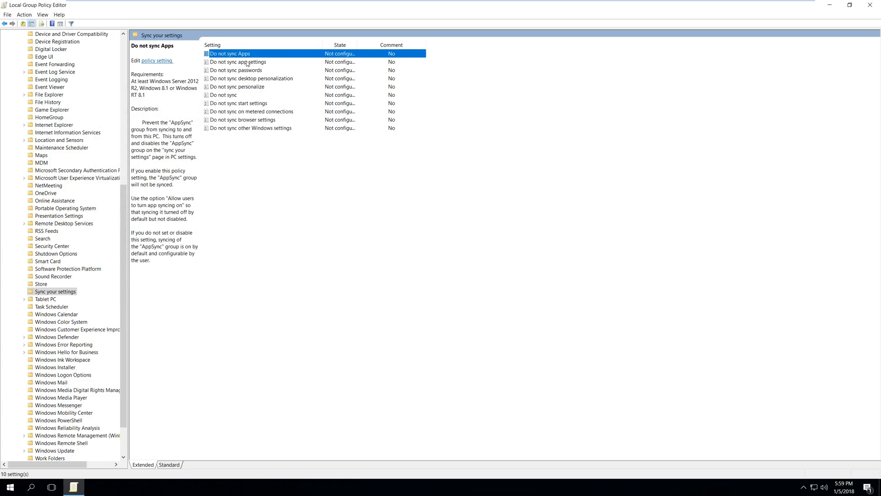
click(238, 62)
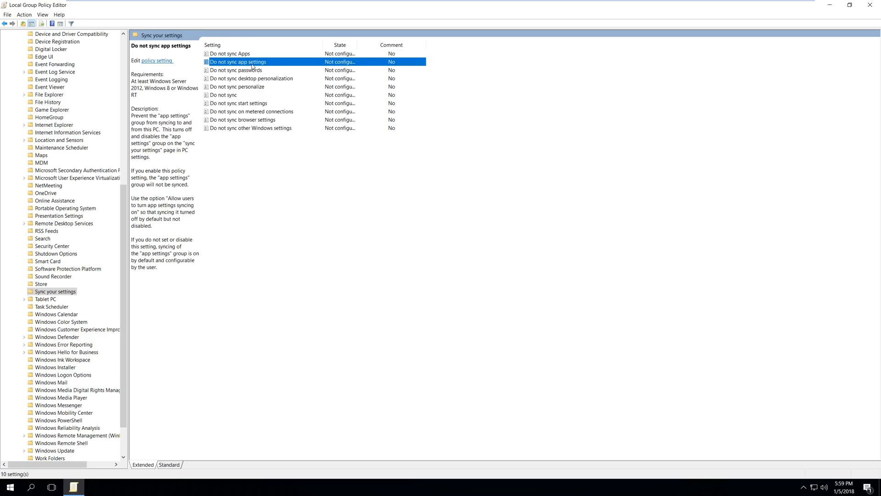
scroll(down, 3)
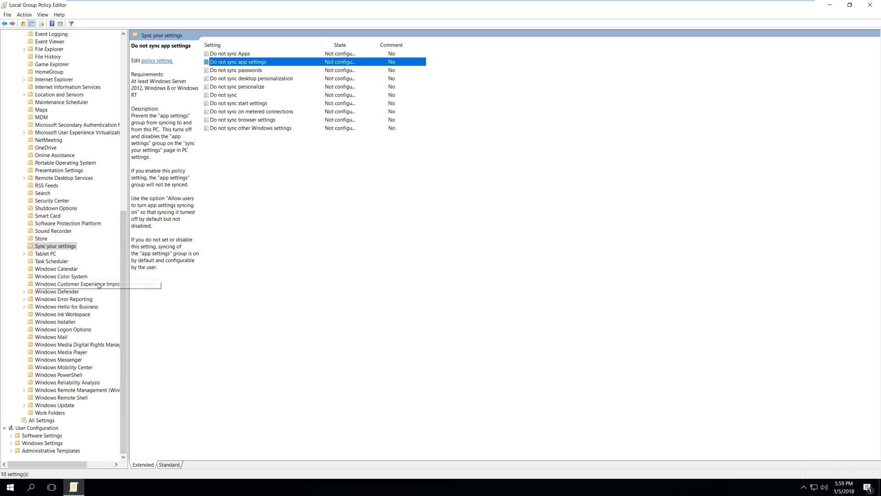
Show the Windows Mail policies: Turn off the communities features and Turn off Windows Mail application.
click(51, 337)
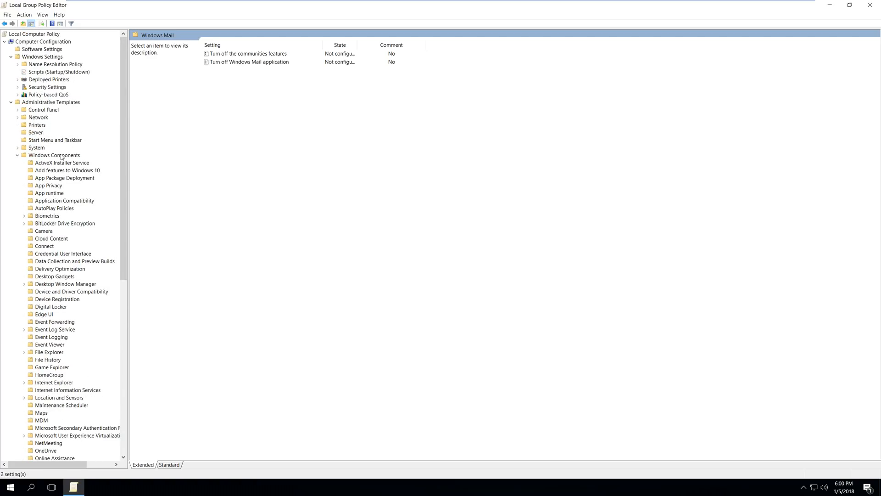
scroll(down, 3)
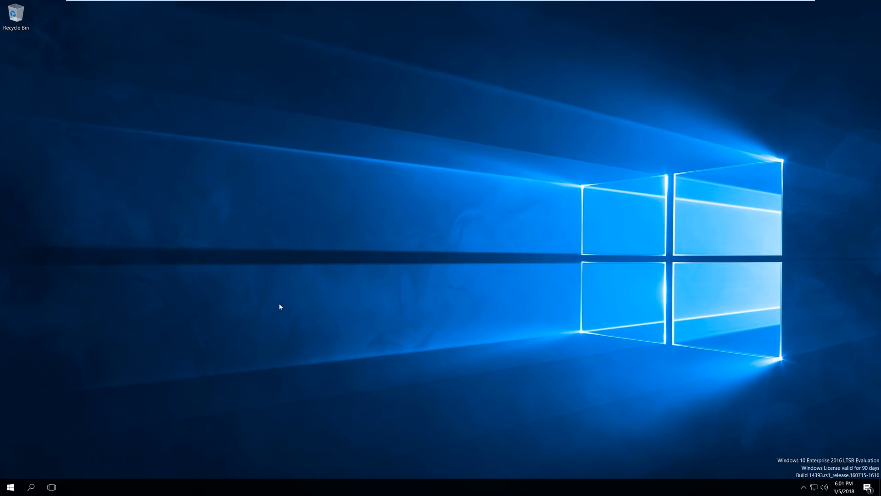
mouse_move(29, 472)
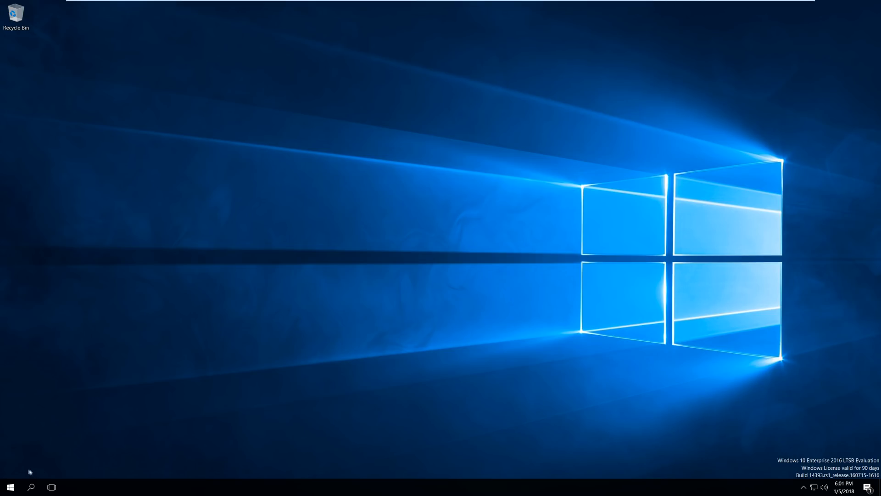
mouse_move(27, 475)
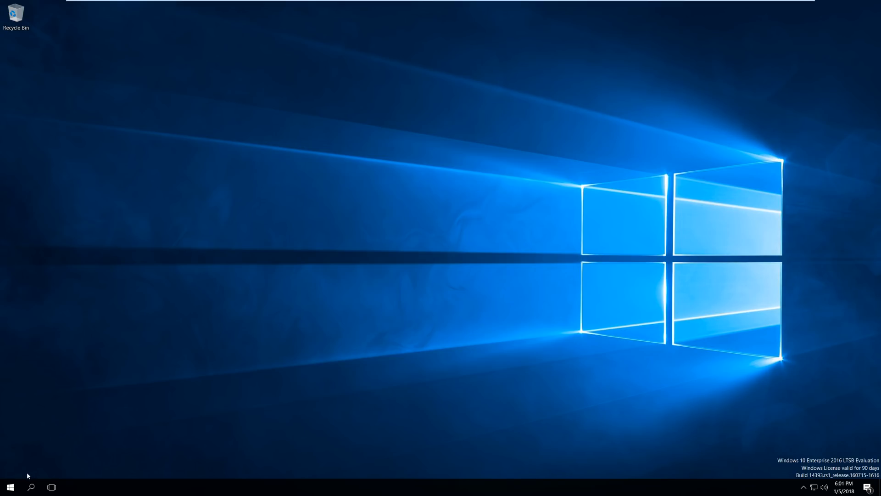
mouse_move(66, 430)
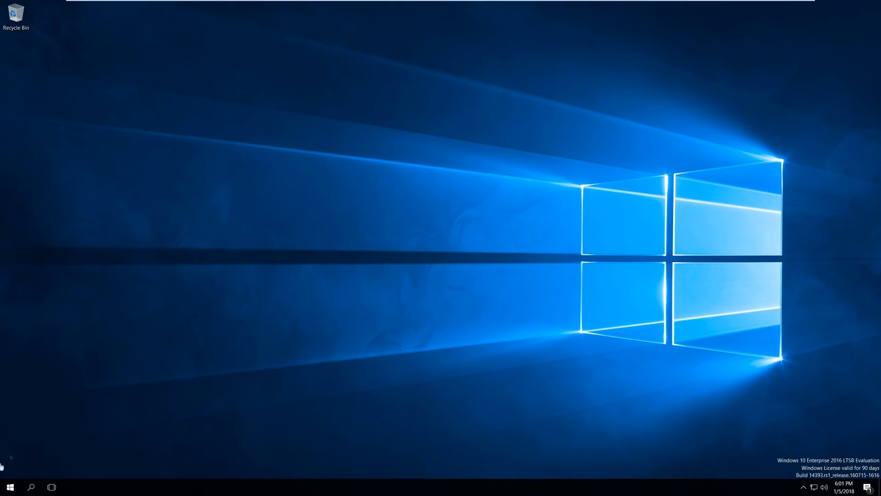
mouse_move(236, 210)
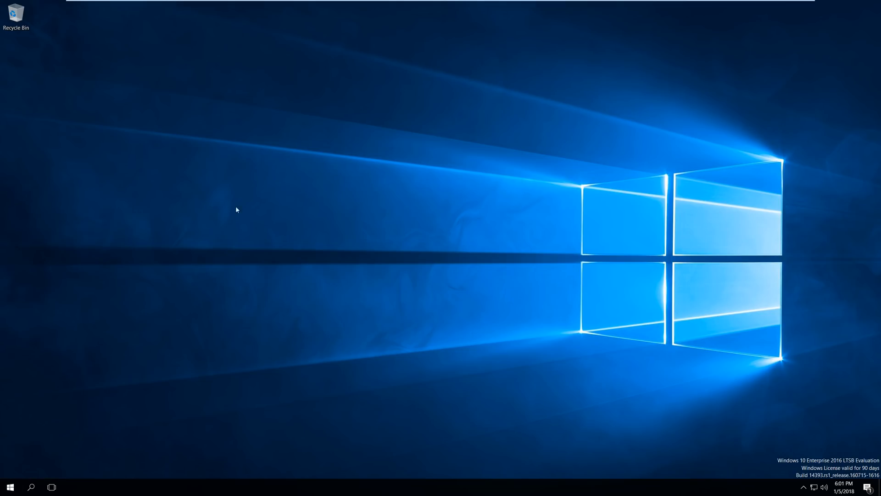
mouse_move(402, 231)
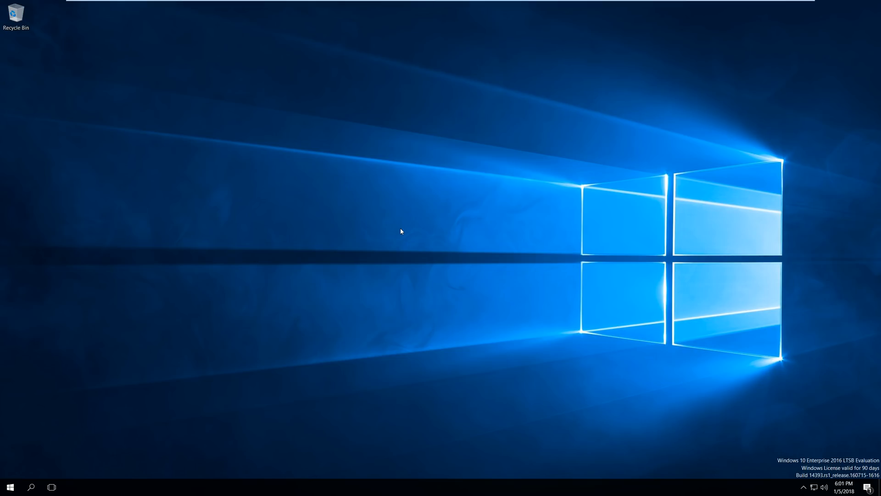
mouse_move(414, 210)
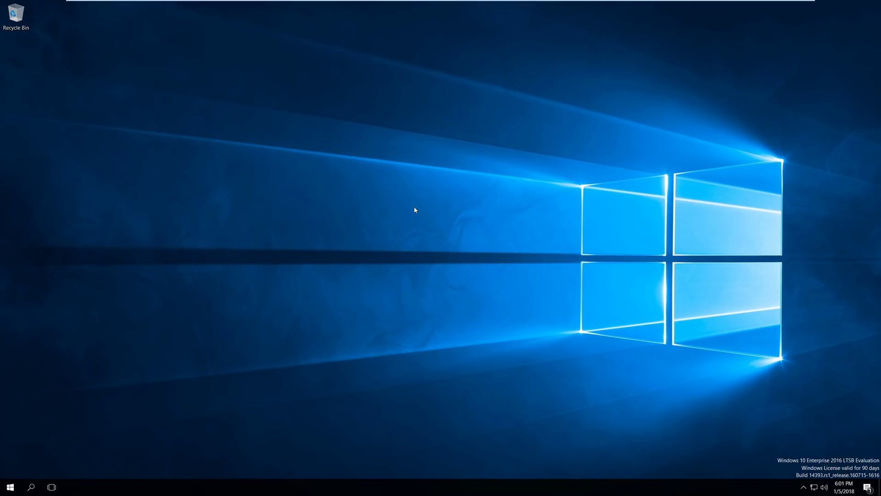
mouse_move(384, 296)
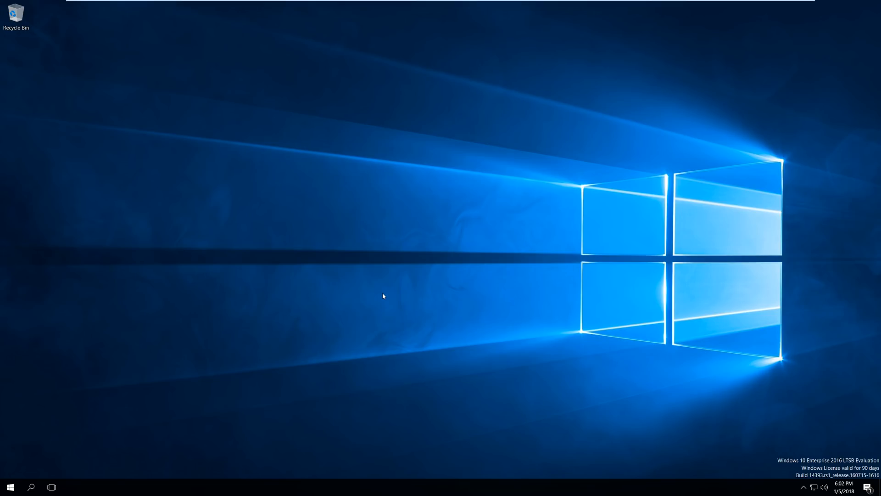
mouse_move(155, 374)
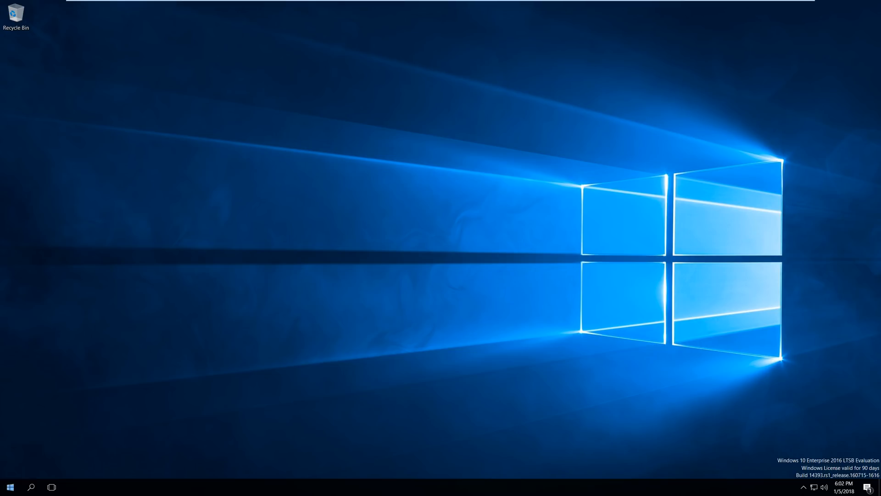
Bring up the Windows 10 Start menu from the guest taskbar.
click(9, 485)
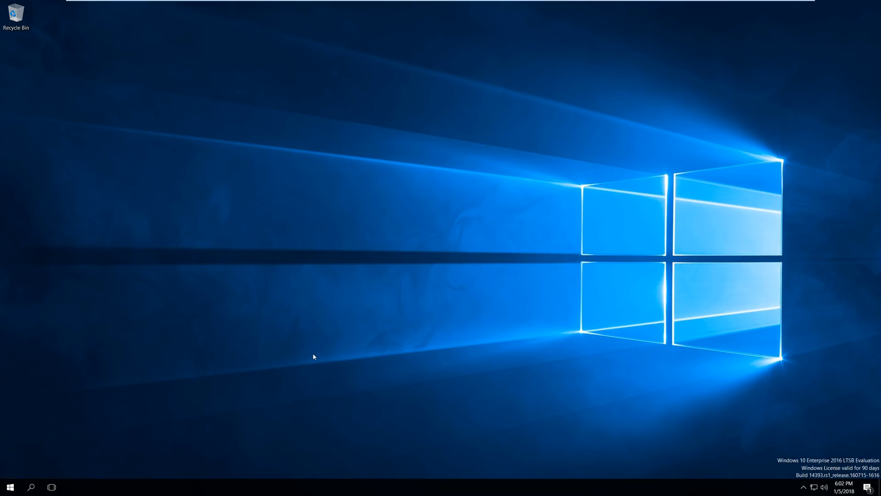
mouse_move(311, 357)
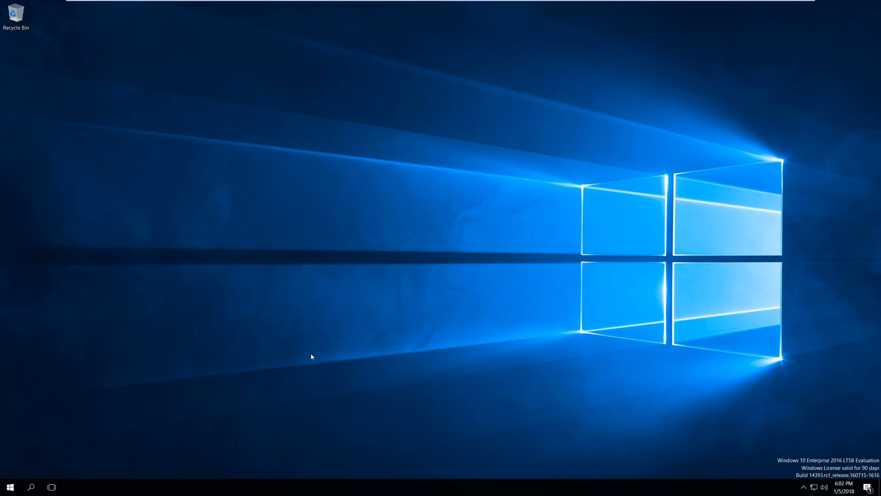
click(9, 486)
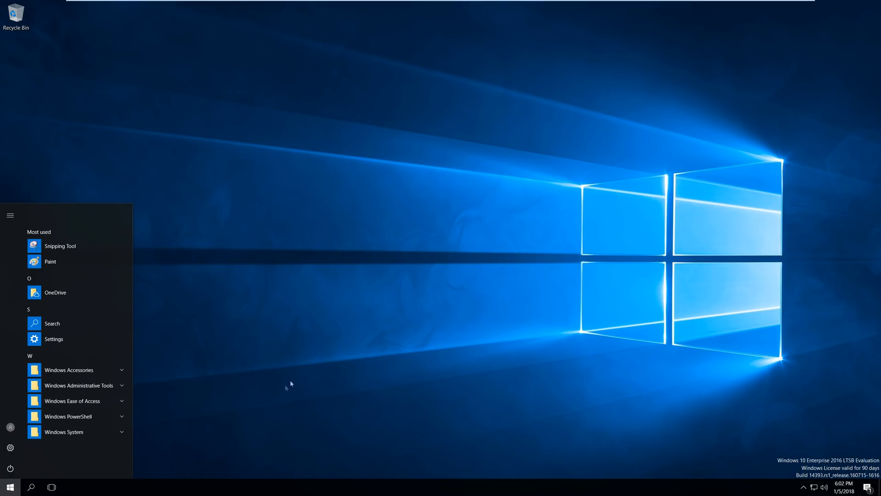
mouse_move(297, 376)
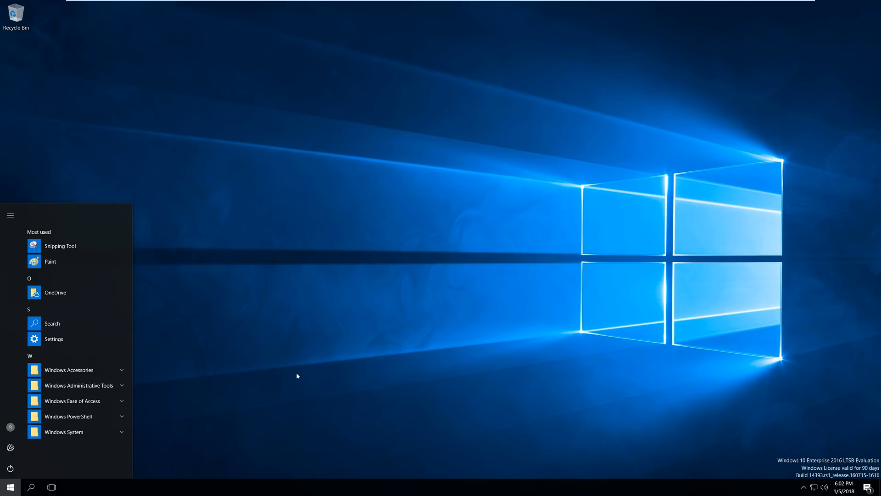